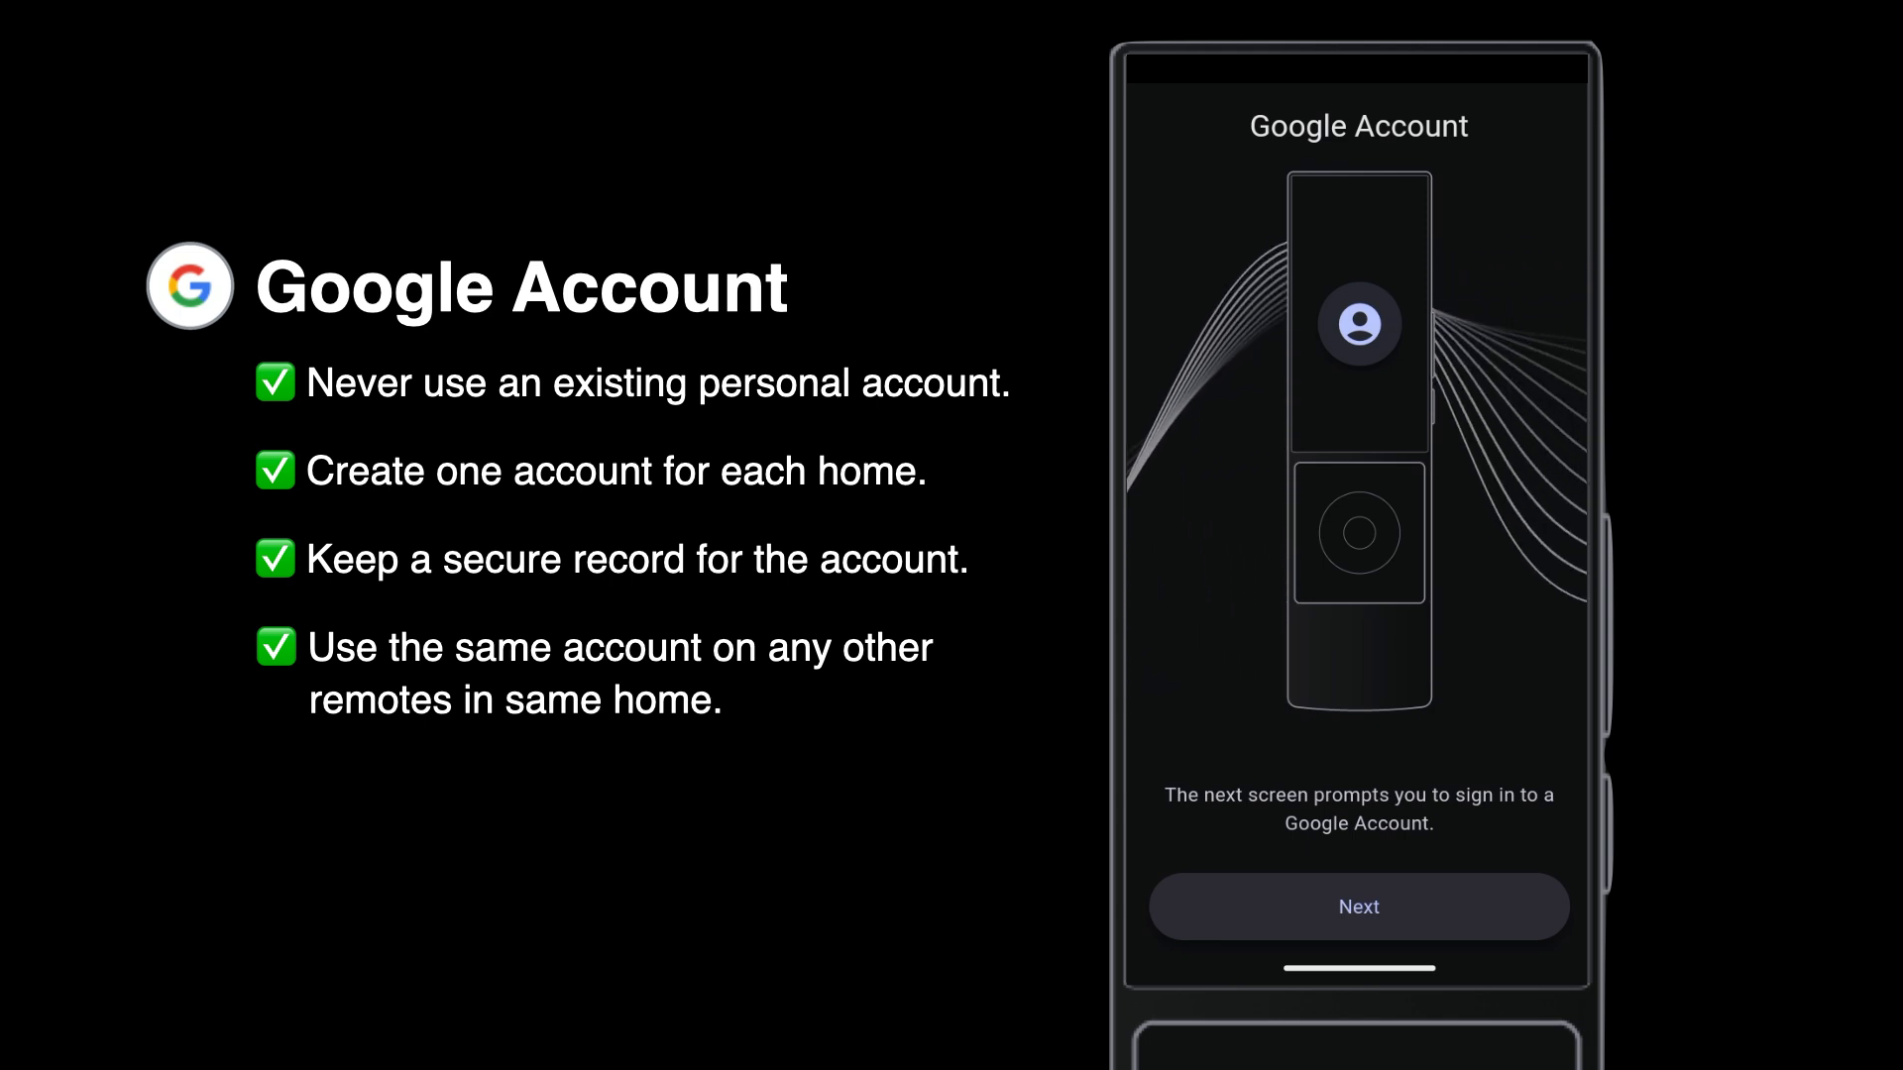
# - Pass the Google account and app update screens, accept the terms, and enable AVA OS
pyautogui.click(1358, 907)
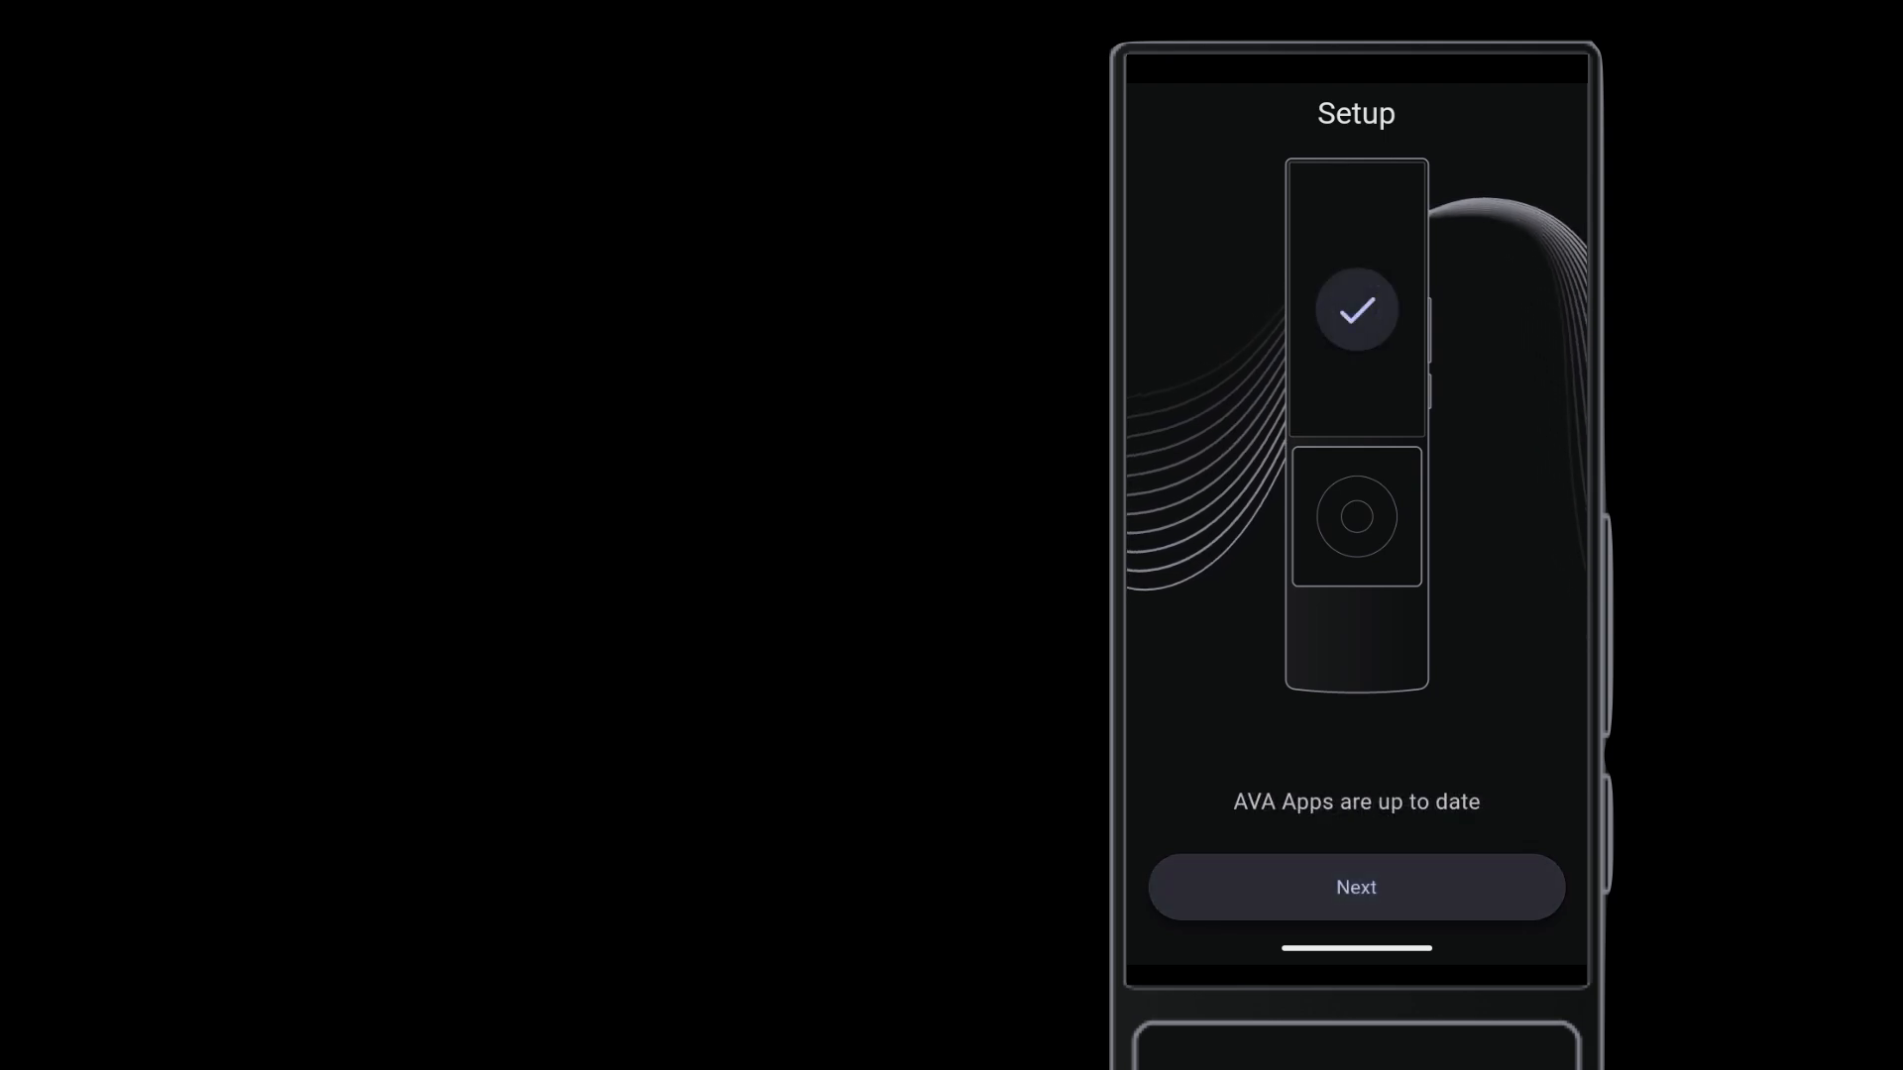
pyautogui.click(1356, 886)
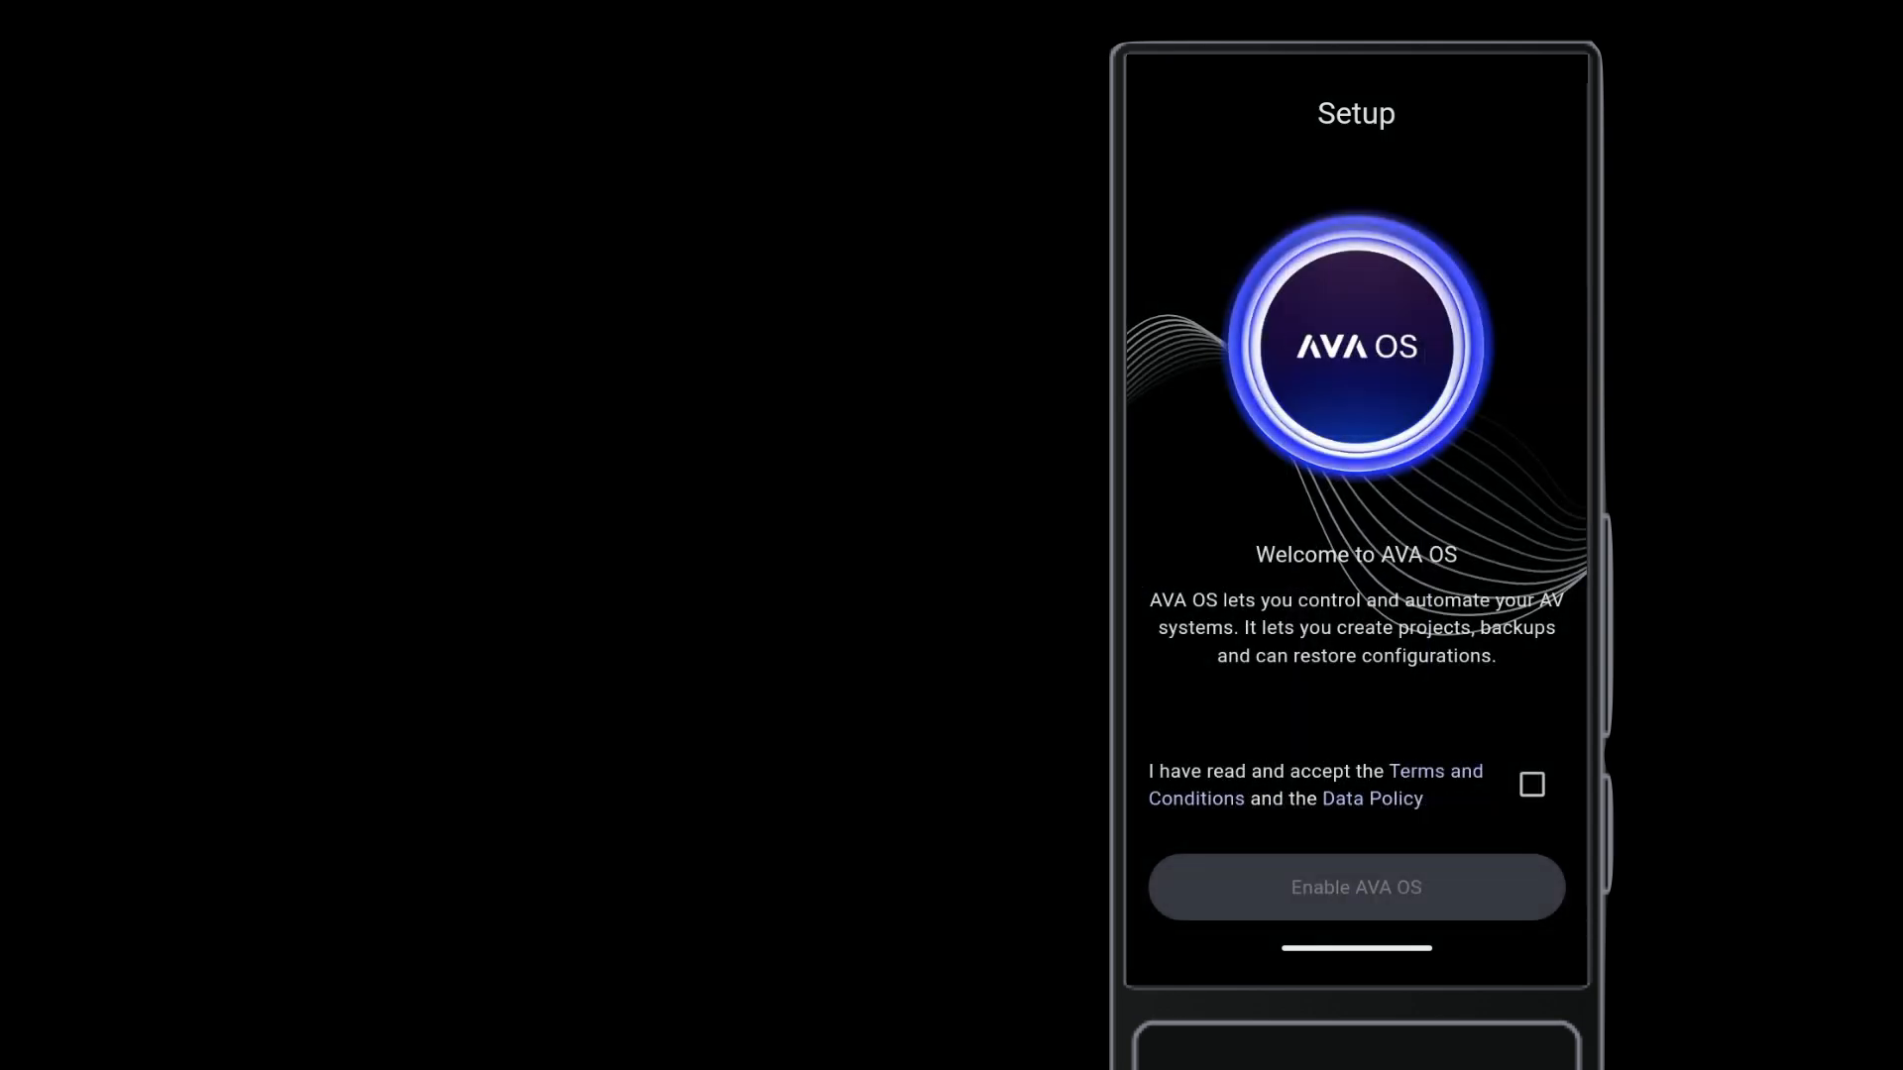
pyautogui.click(1531, 784)
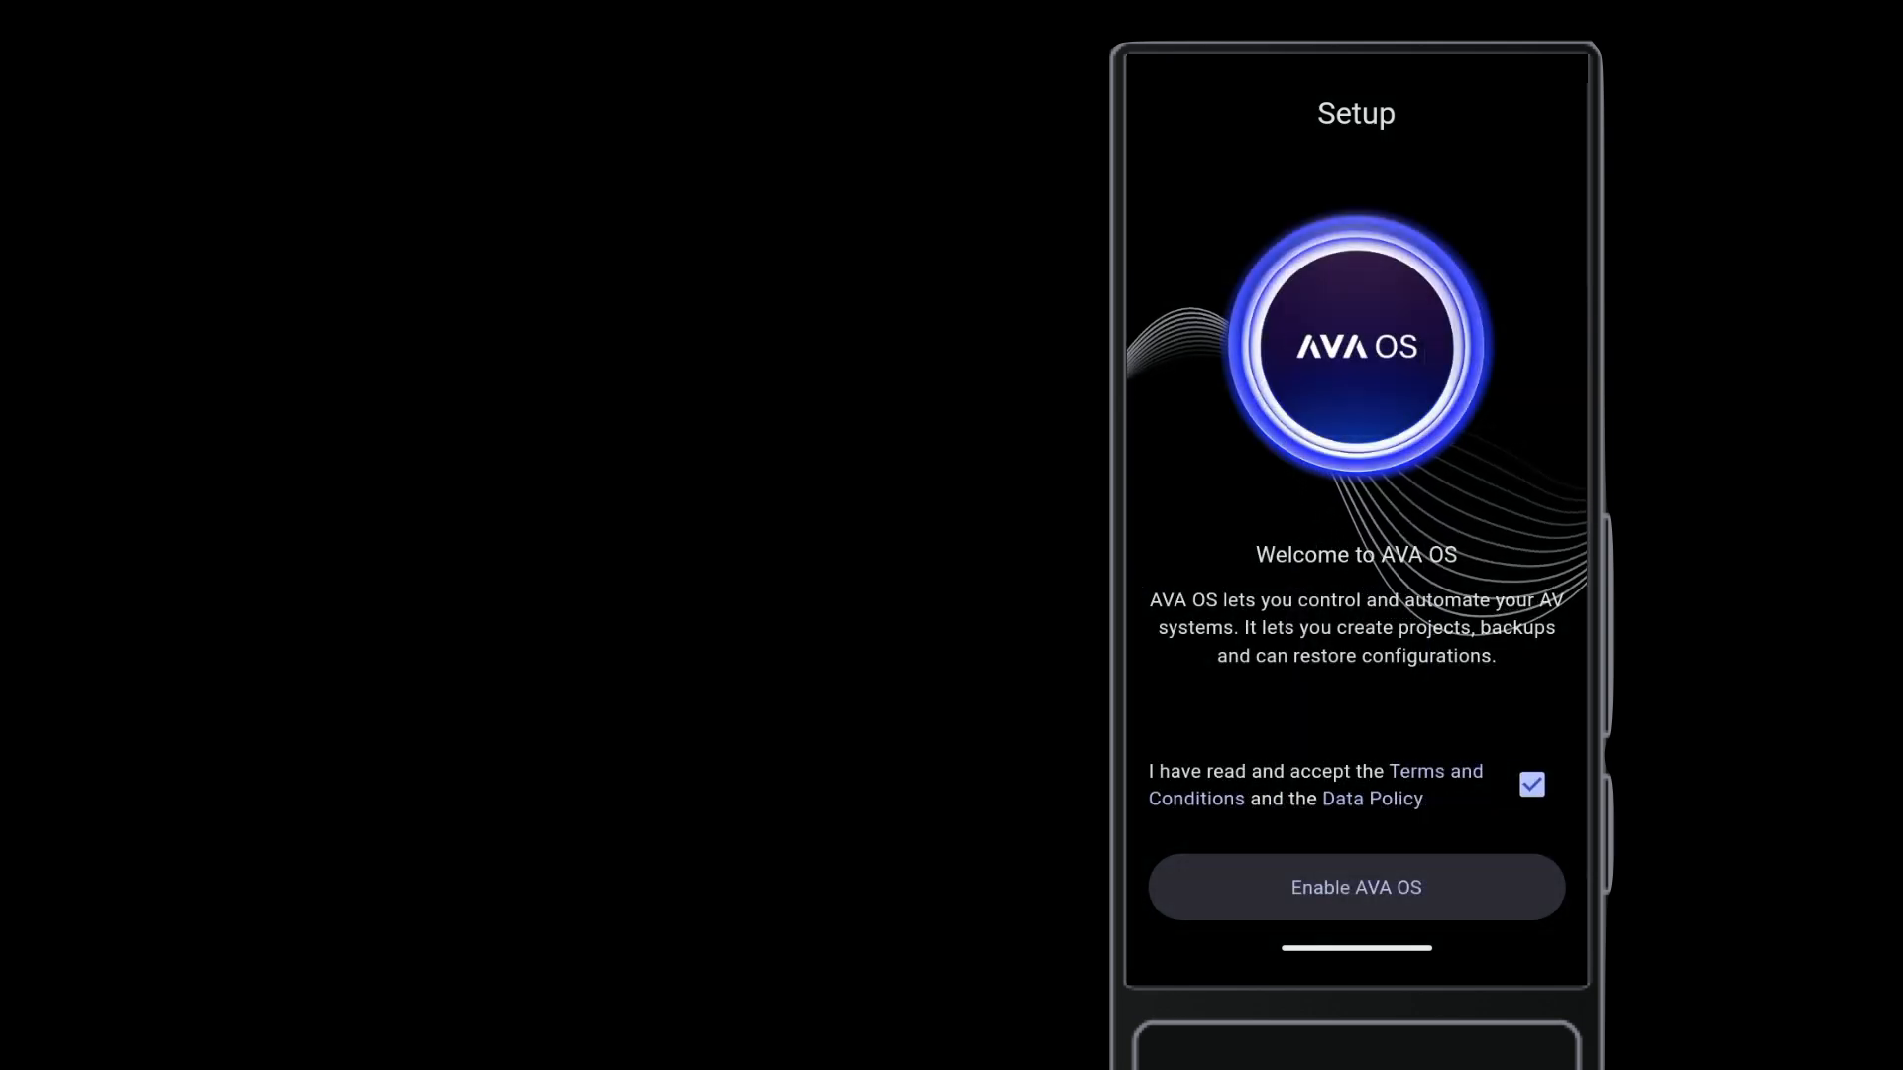
pyautogui.click(1355, 887)
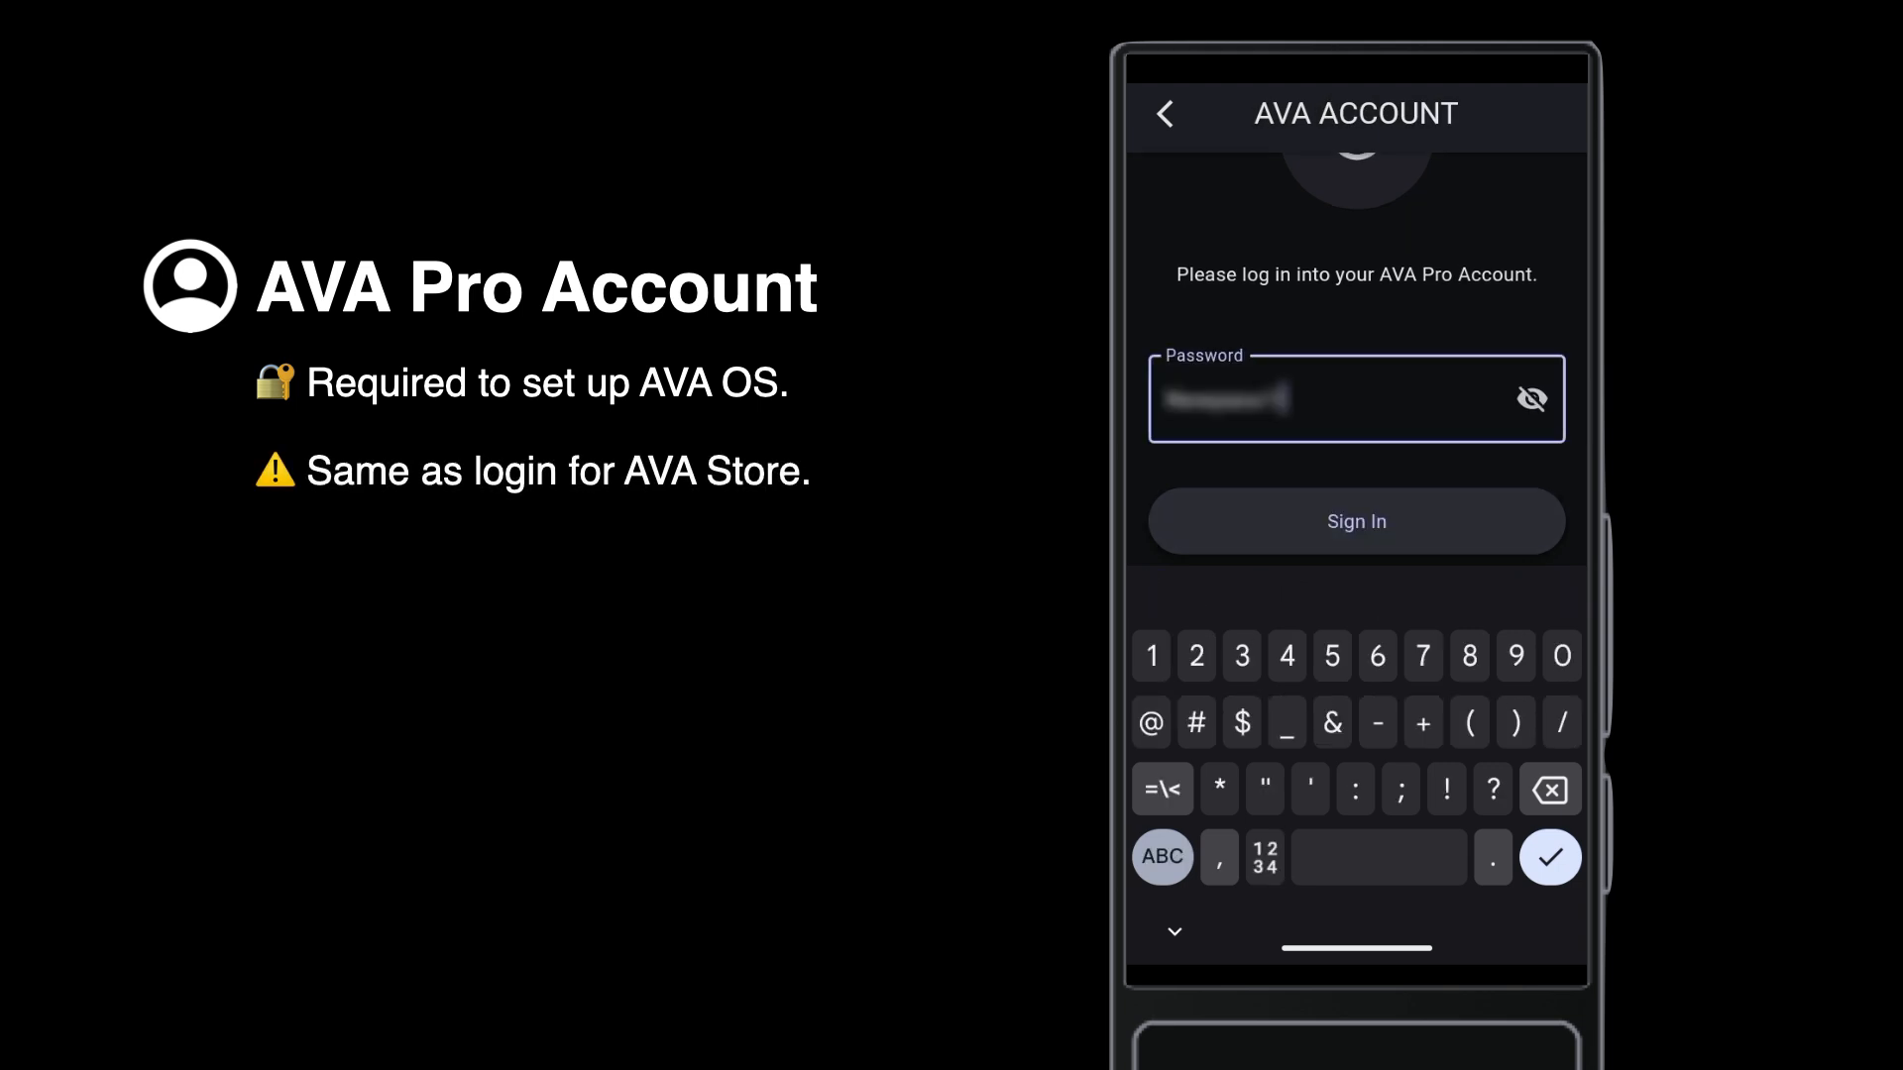
# - Sign in to the AVA Pro account and choose the Remote Only project type
pyautogui.click(1355, 521)
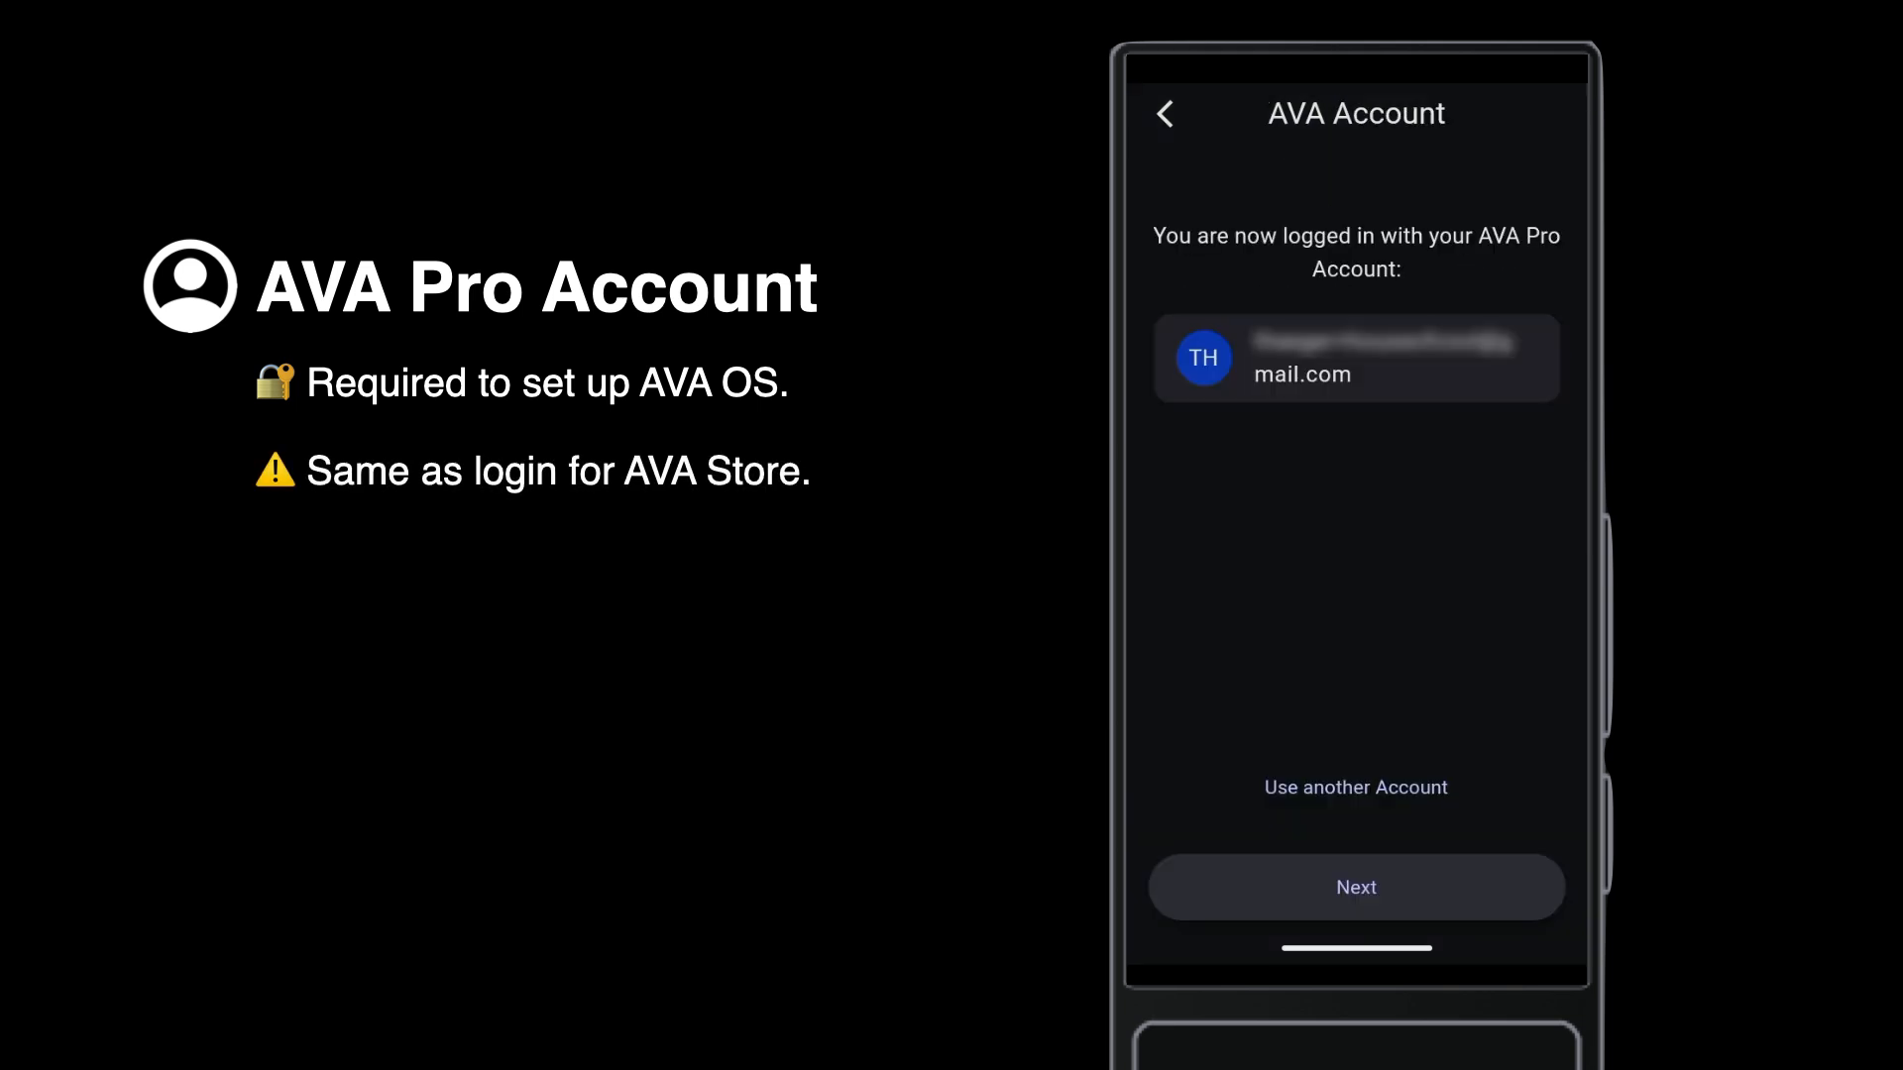
pyautogui.click(1356, 887)
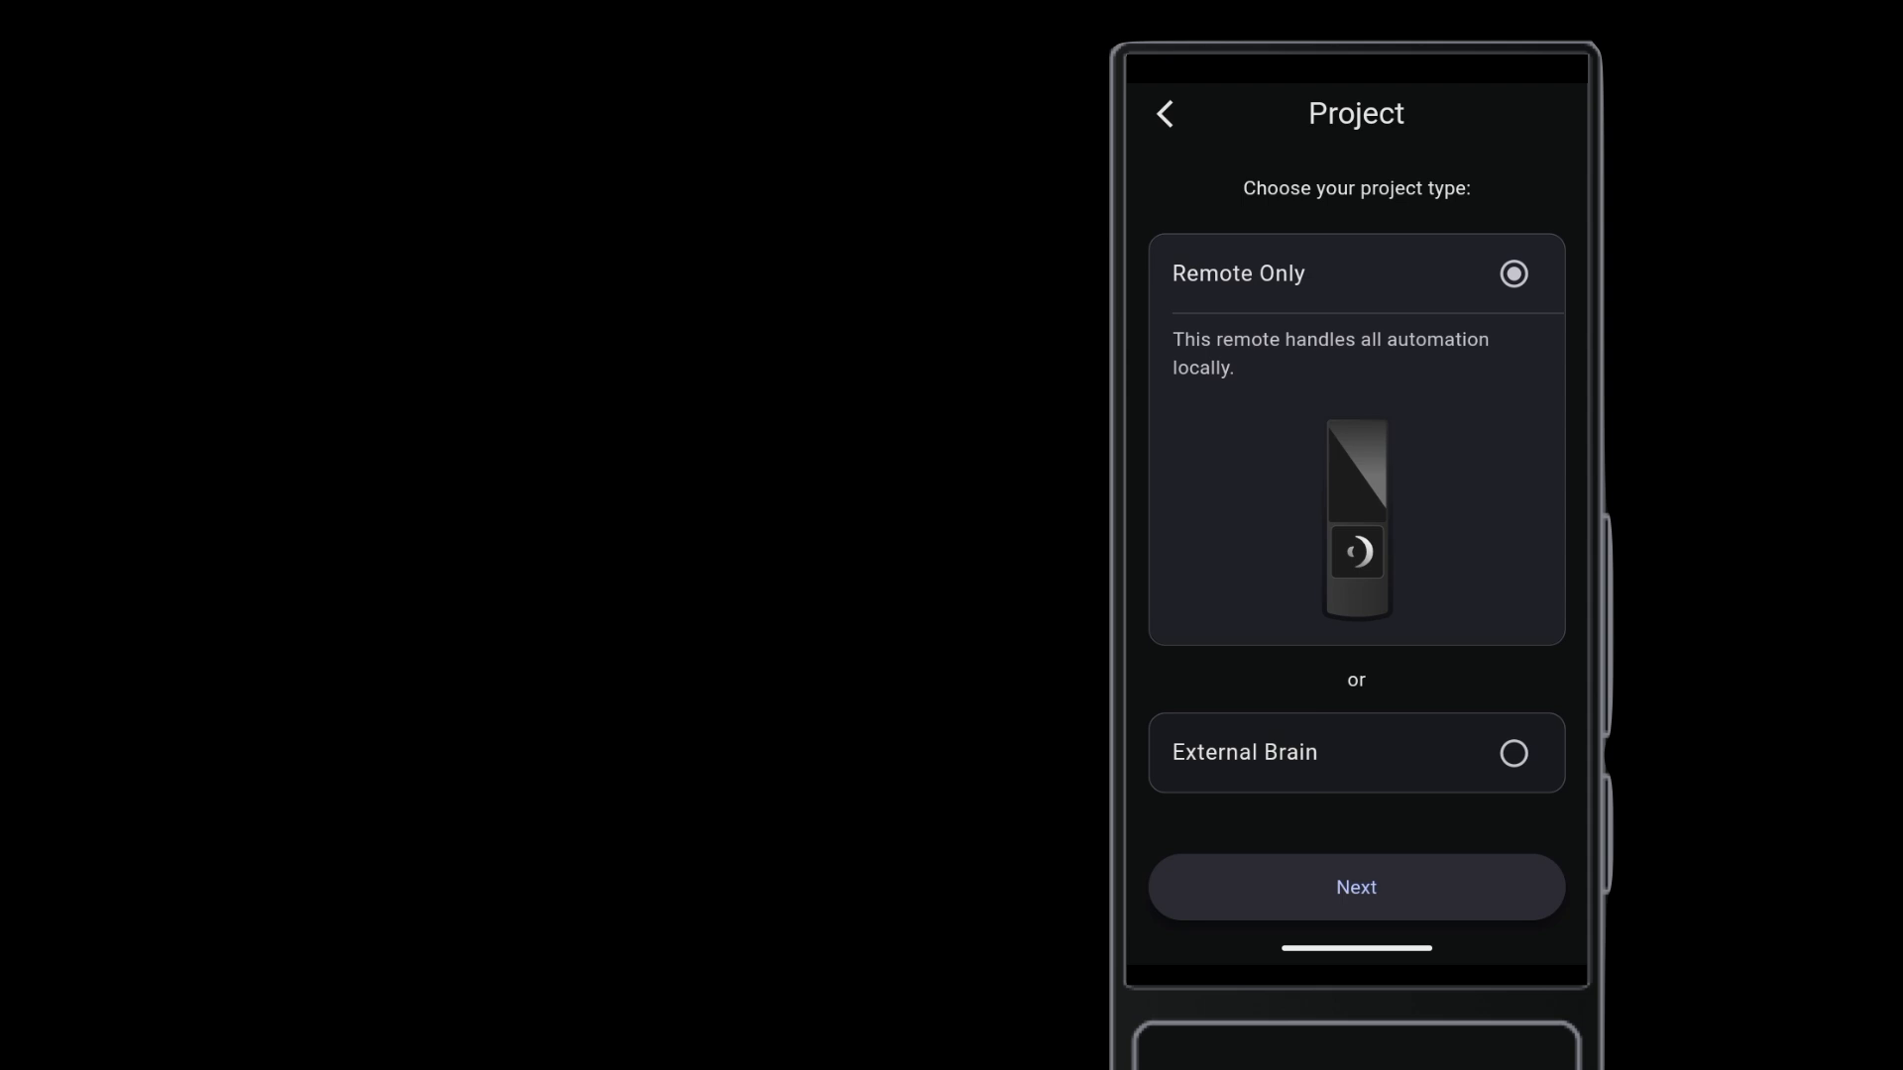
pyautogui.click(1355, 752)
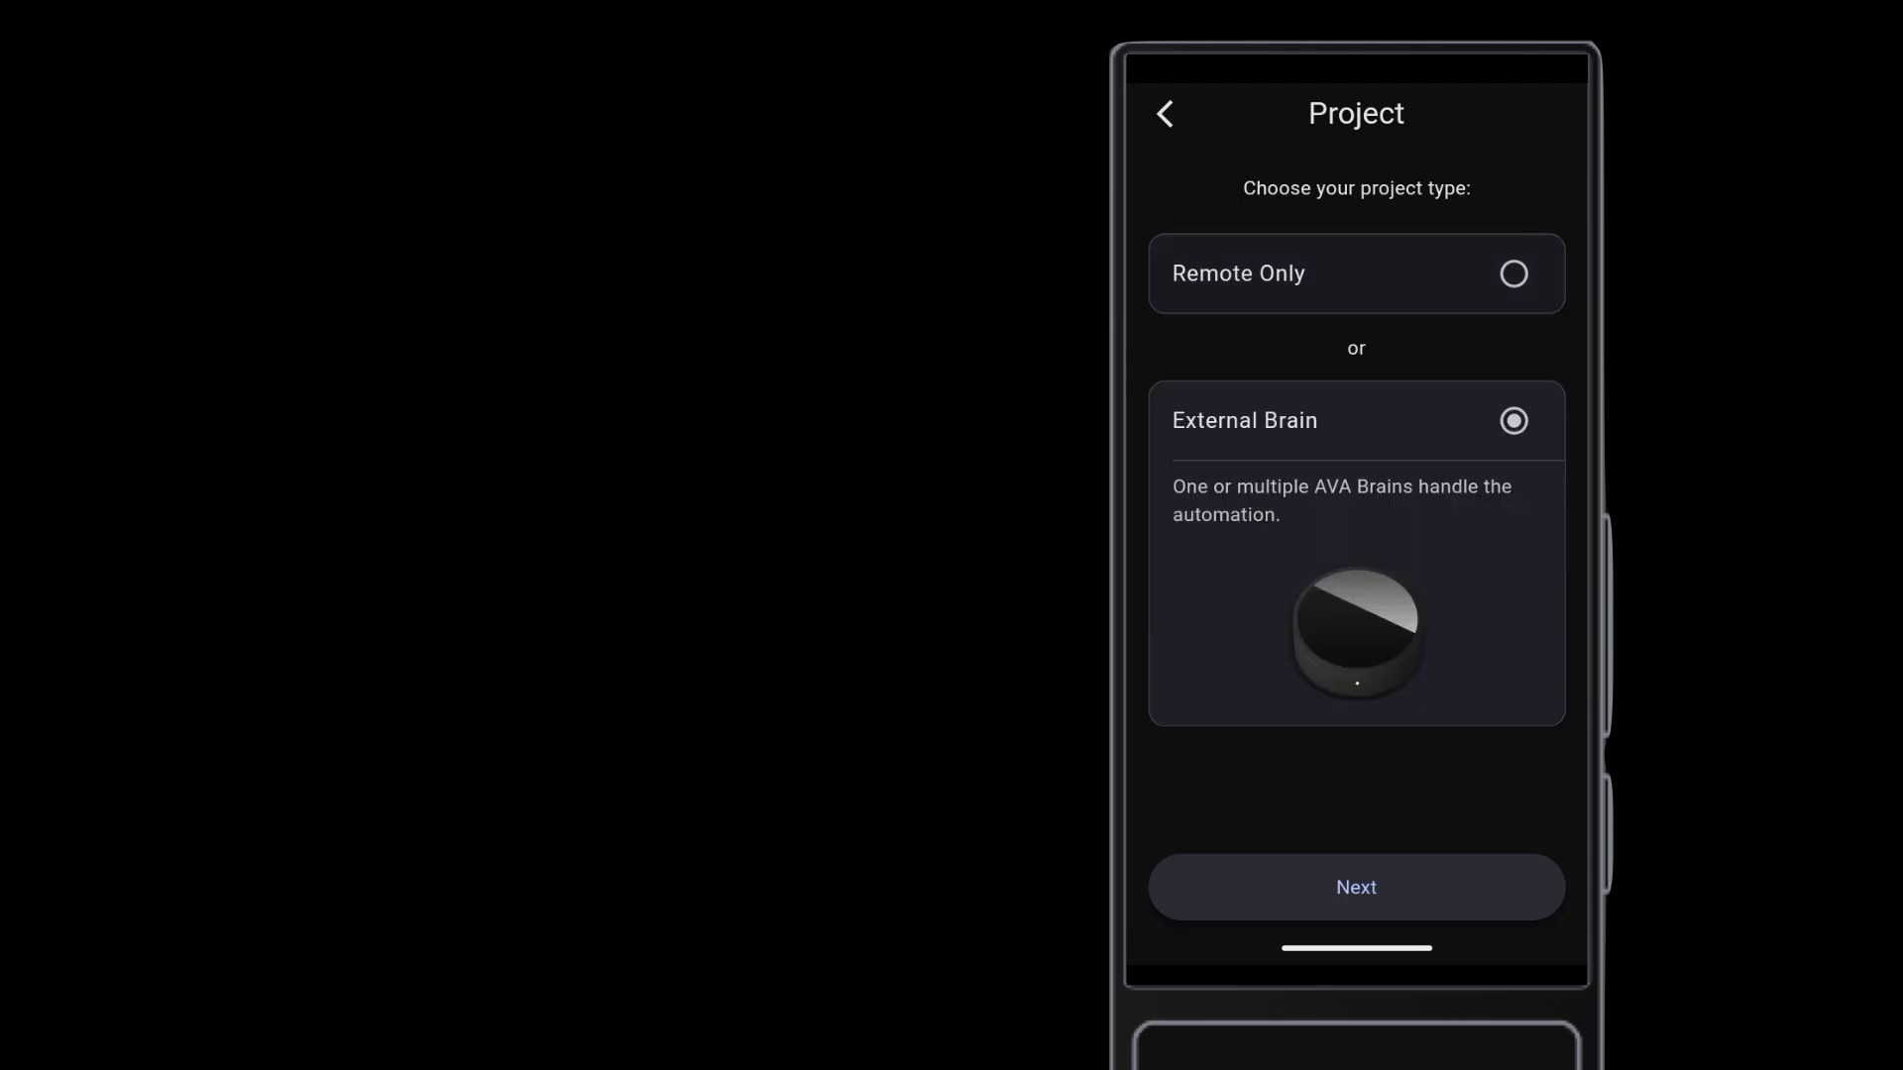
pyautogui.click(1513, 273)
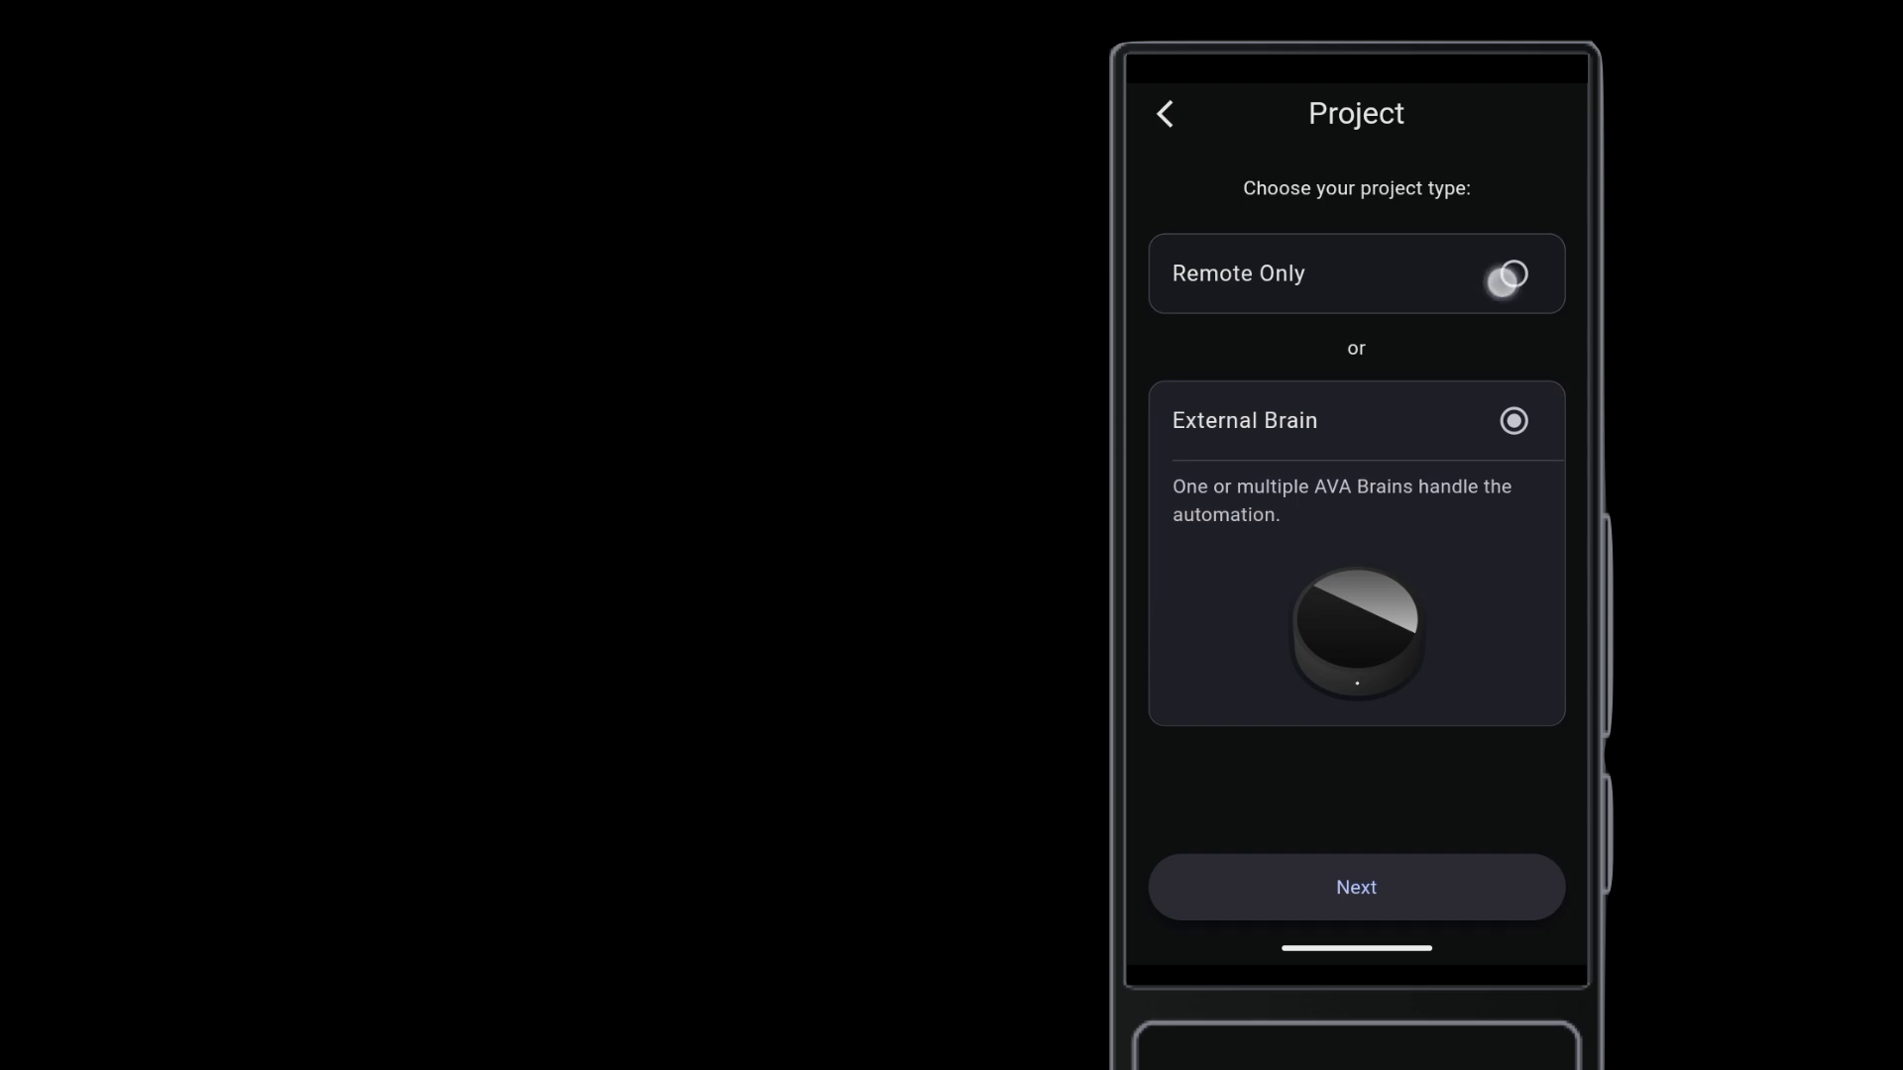
# - Name the project 'First Setup' and the remote 'Home Cinema Remote'
pyautogui.click(1355, 273)
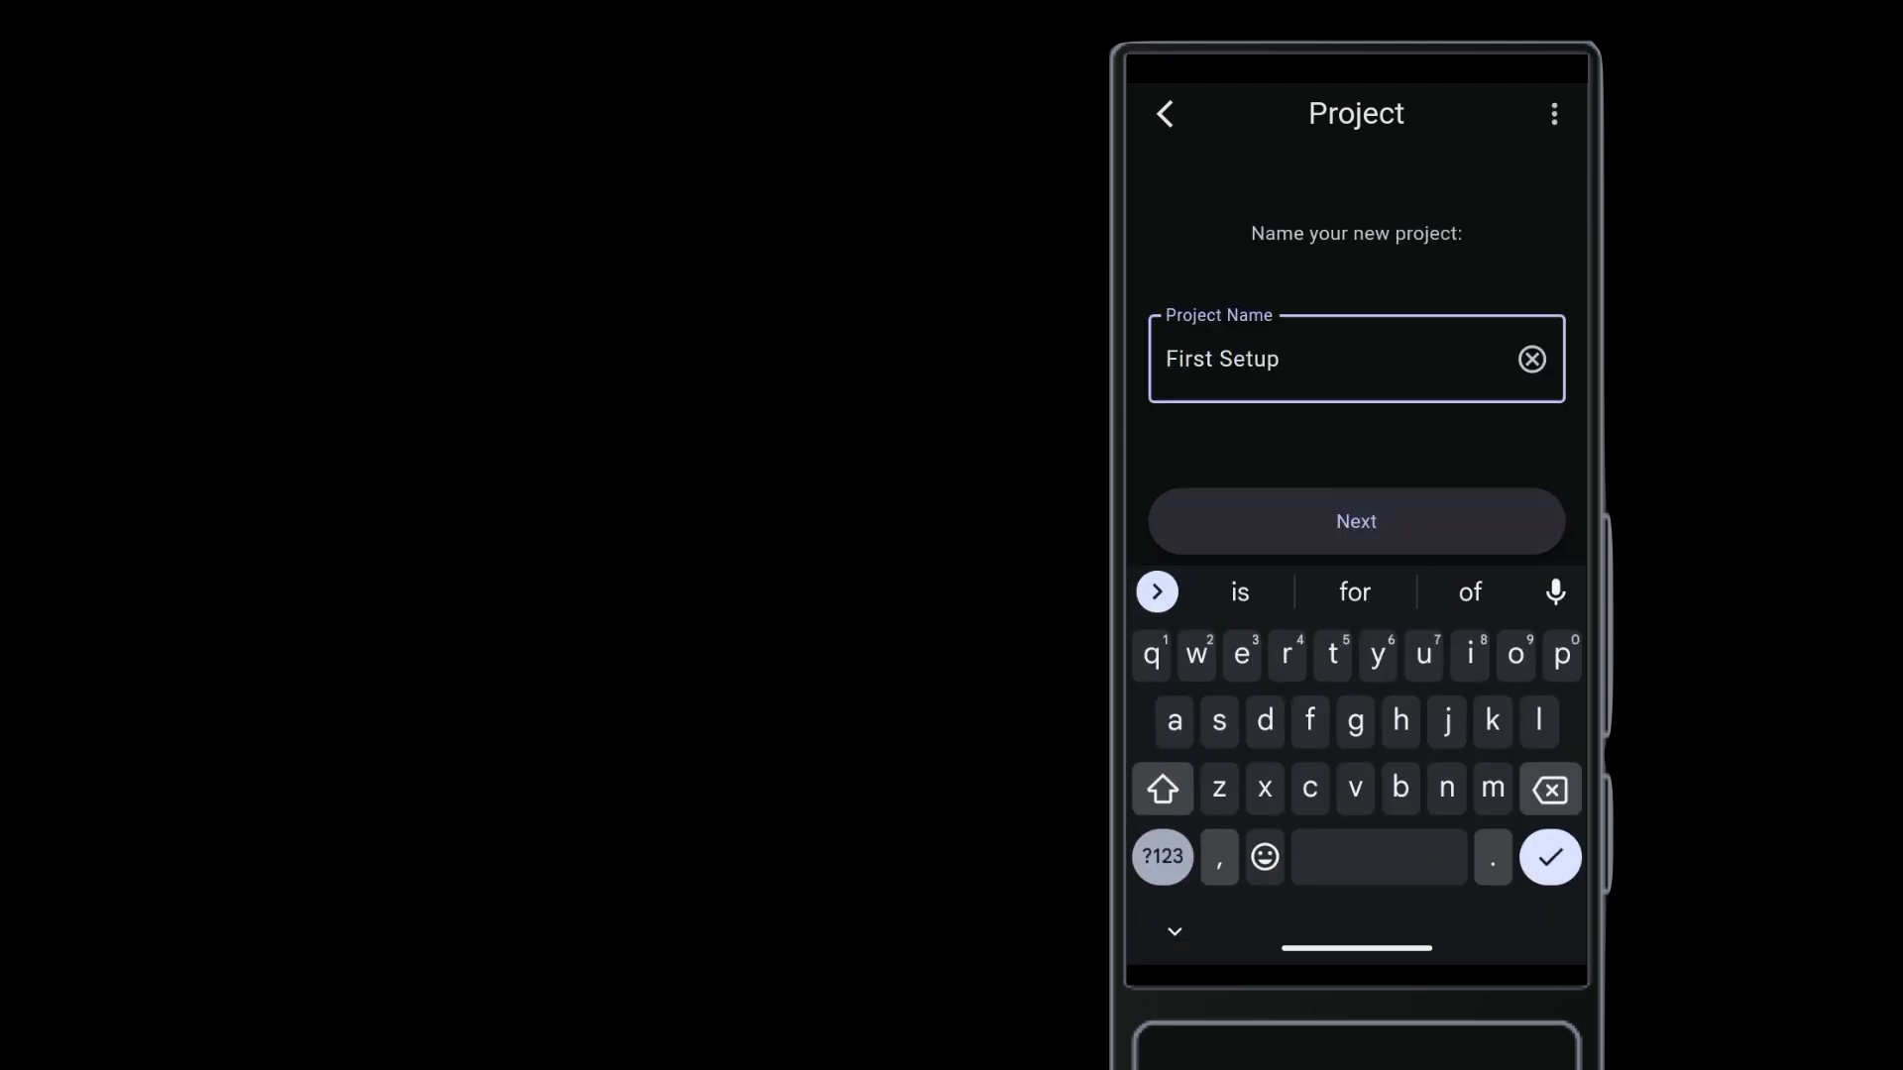
pyautogui.click(1355, 521)
pyautogui.write('Home Cinema Remote')
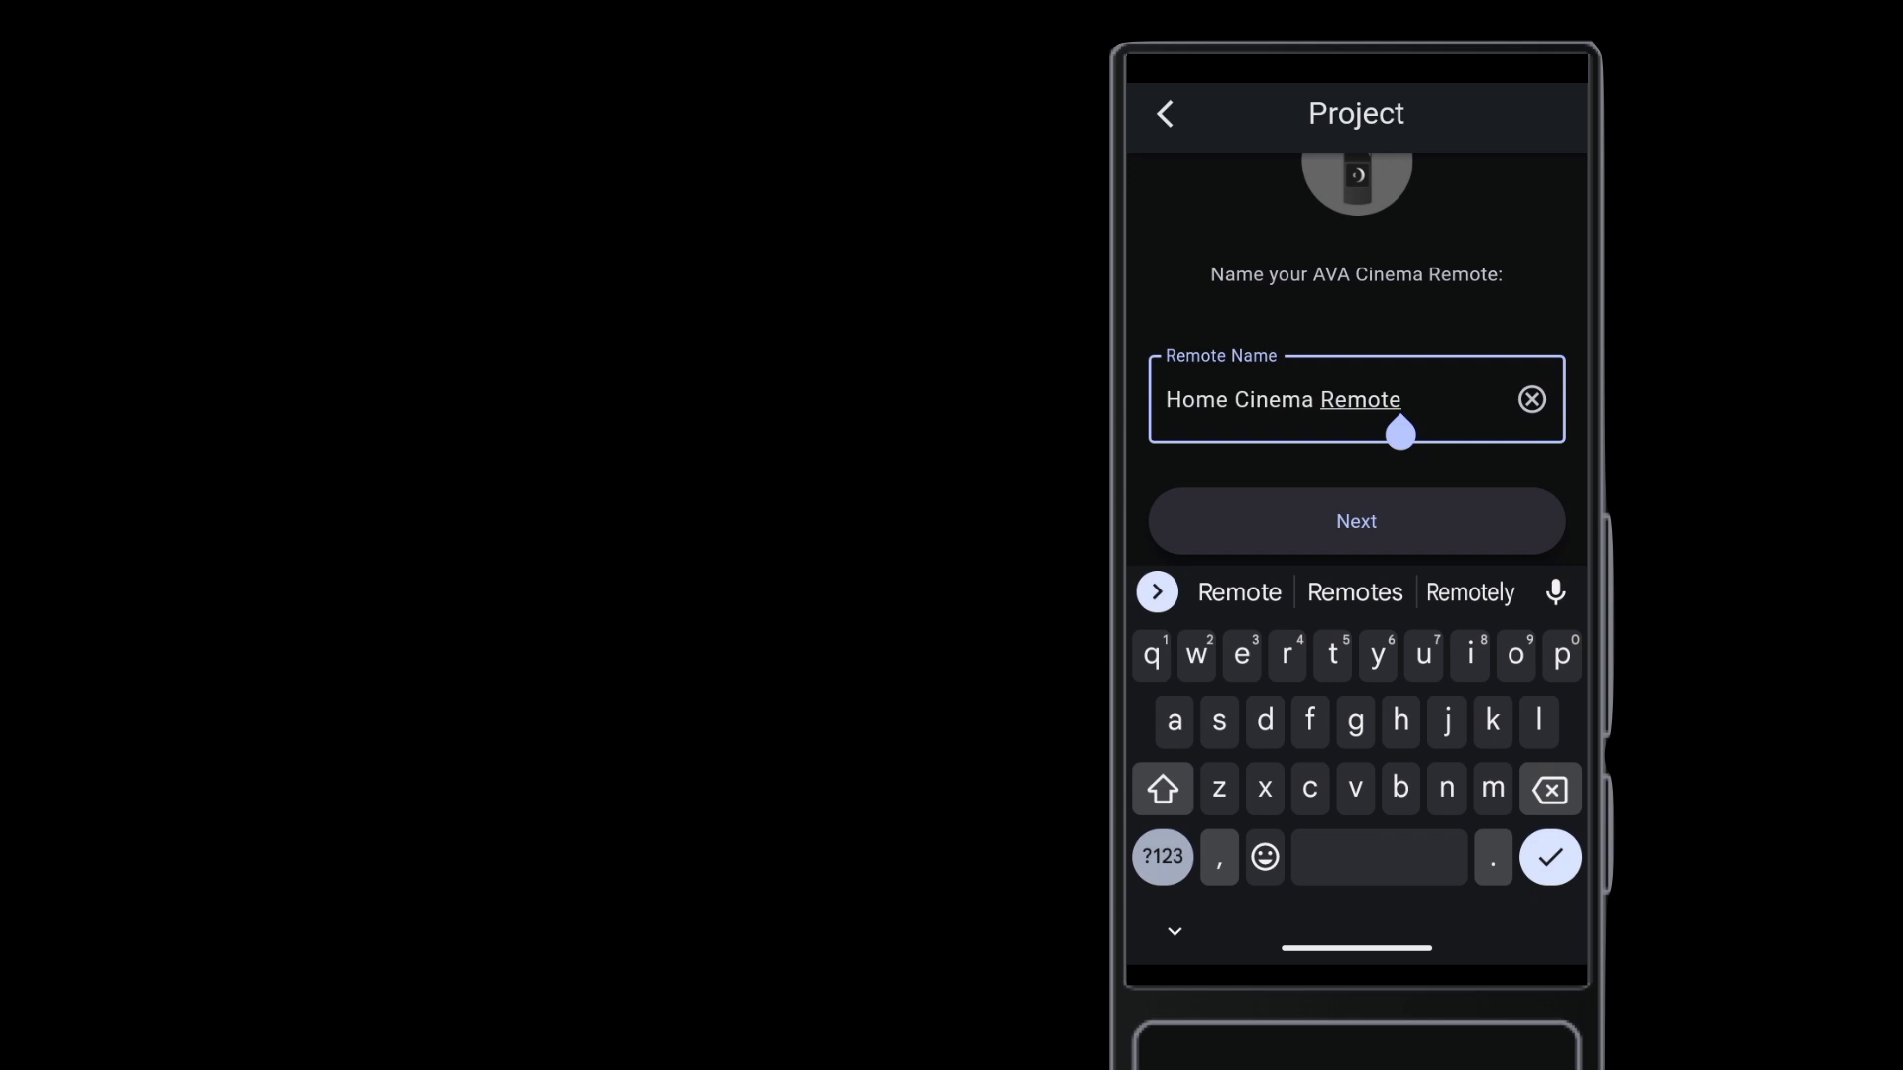
pyautogui.click(1355, 520)
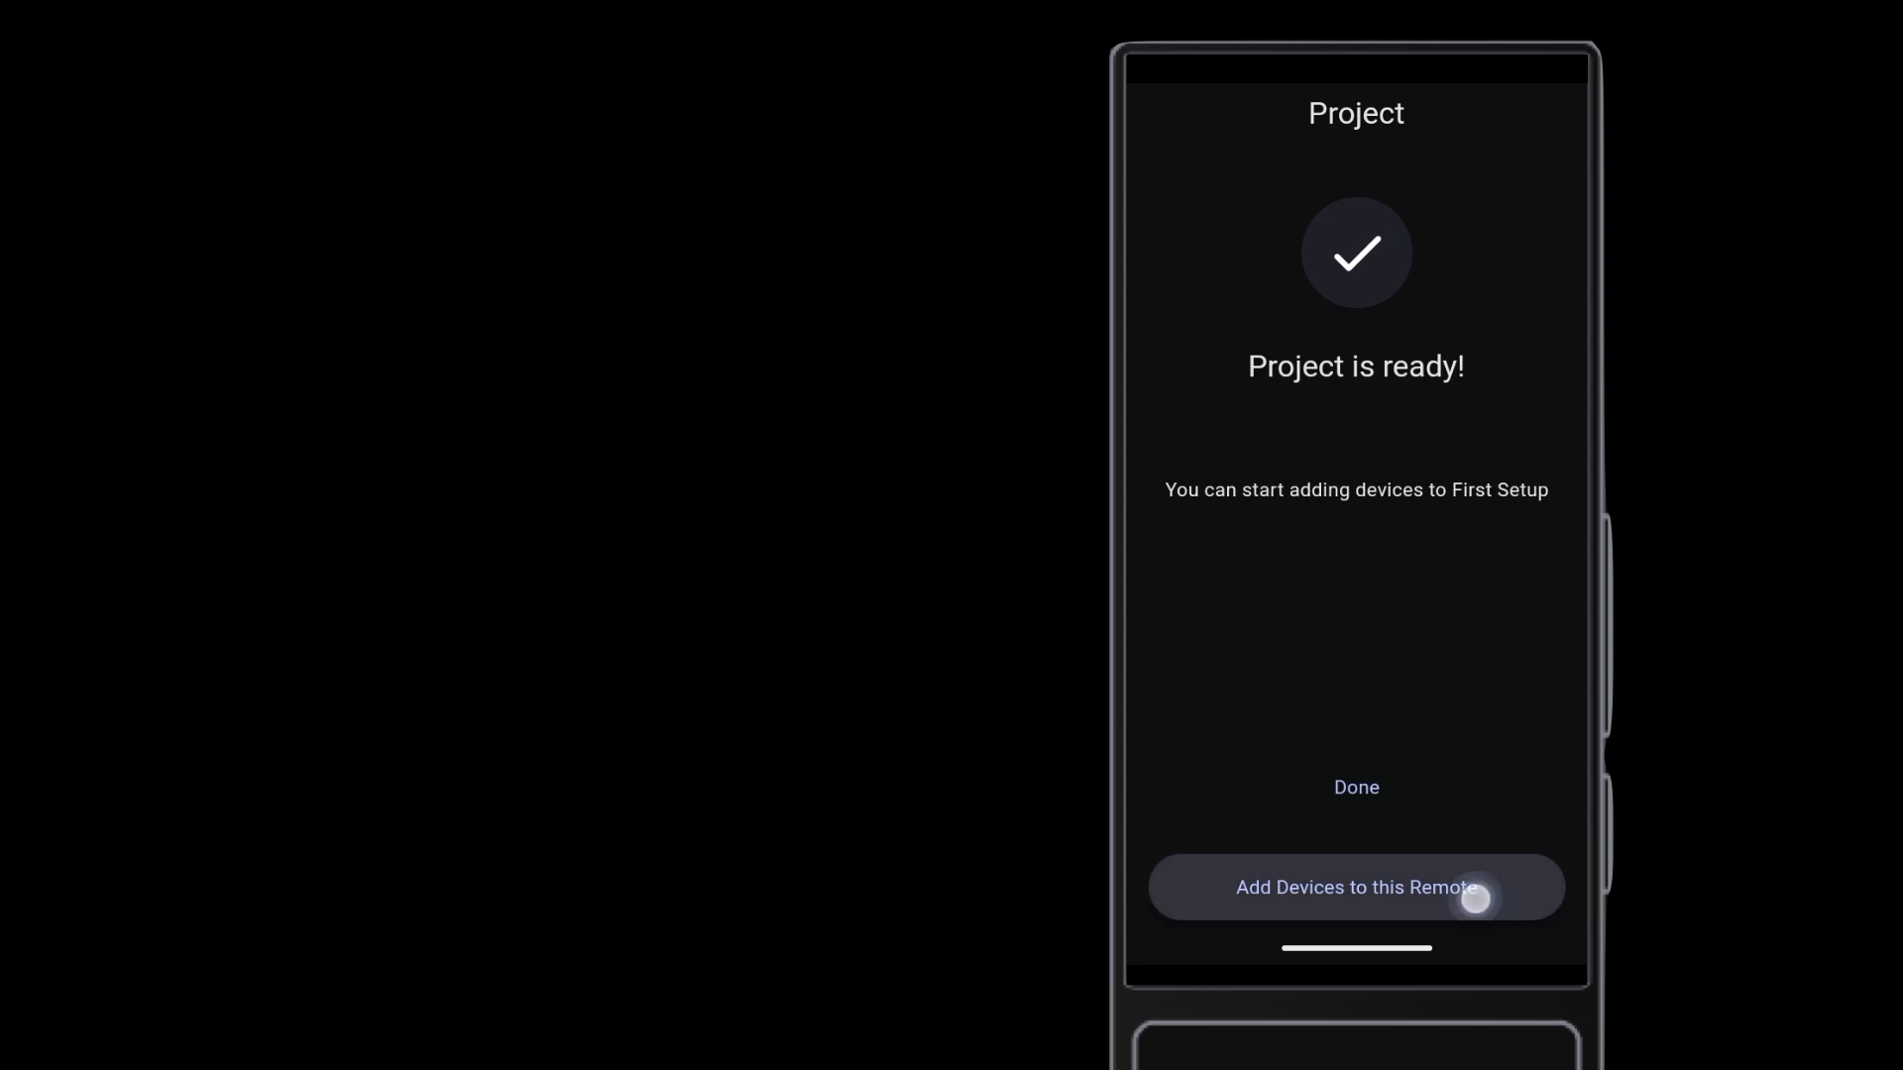
# - Add the Sony 55XD9305 TV to the Home Cinema room
pyautogui.click(1356, 887)
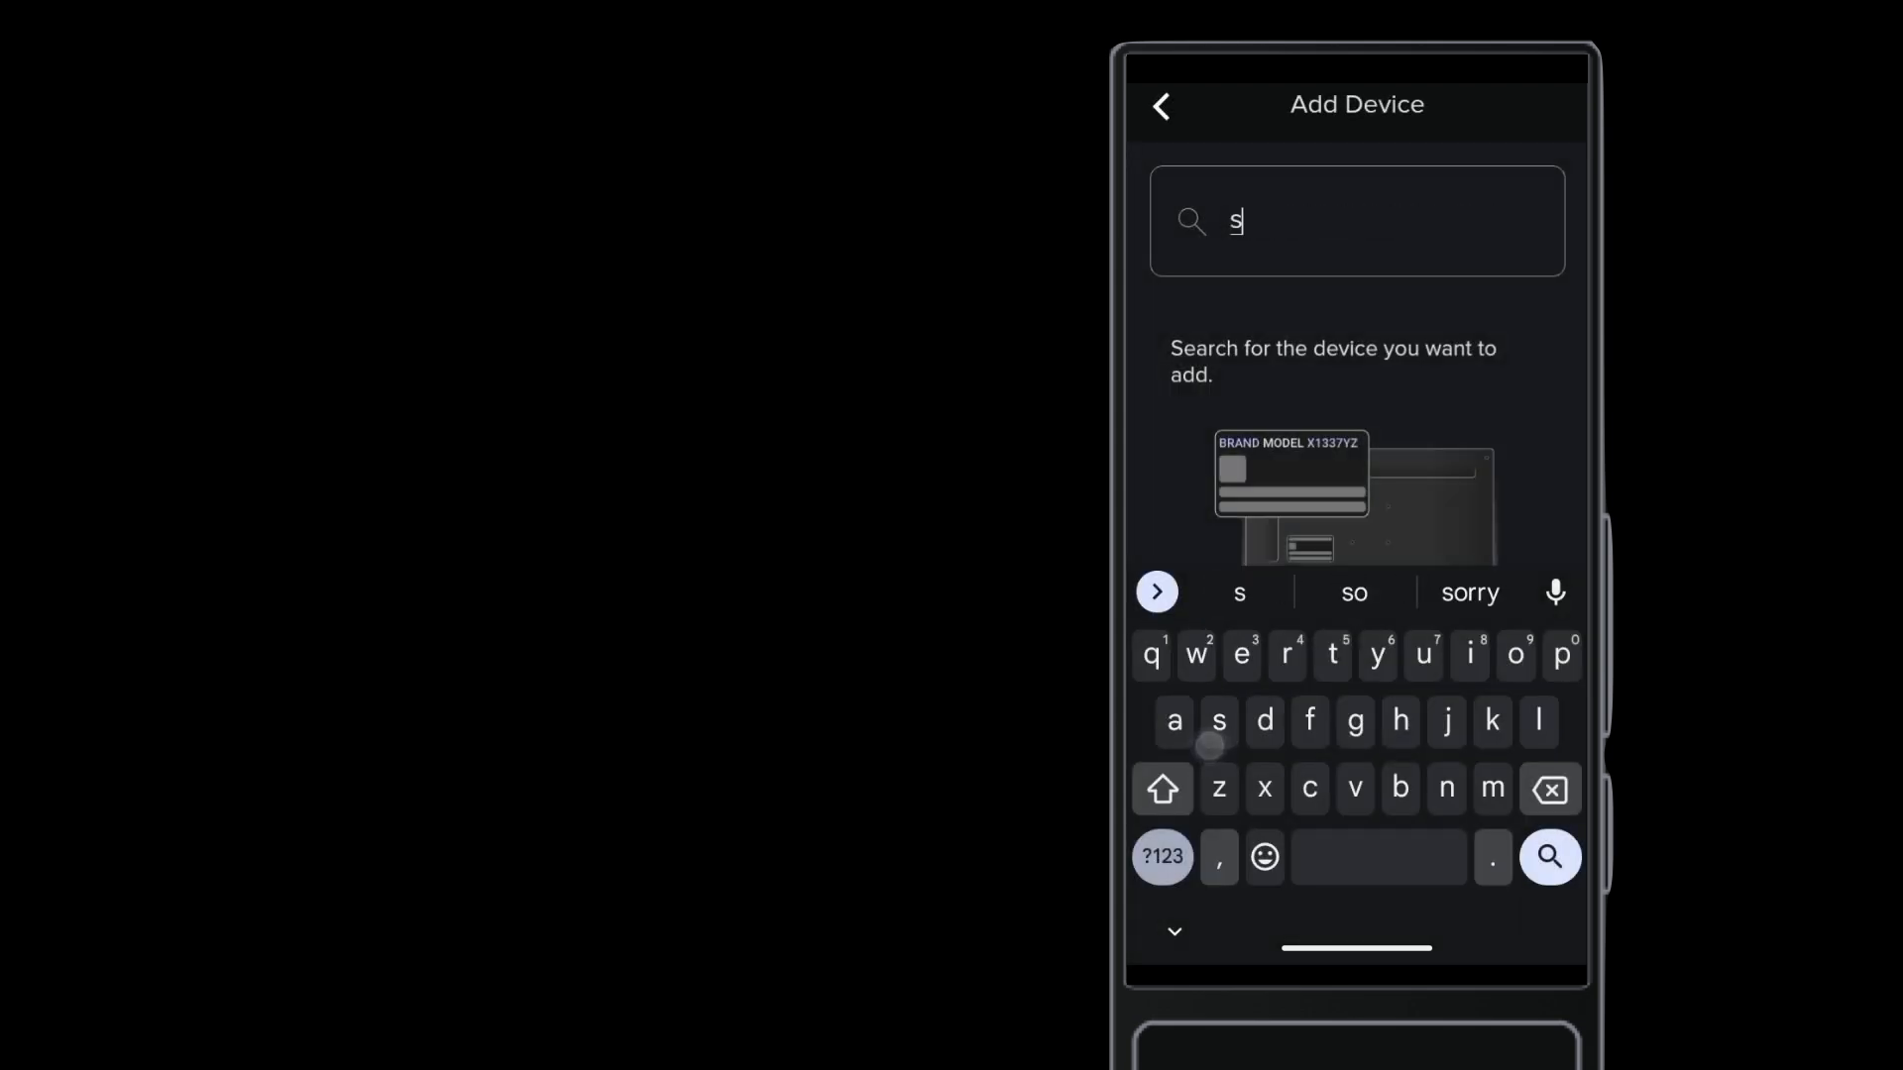
pyautogui.write('ony')
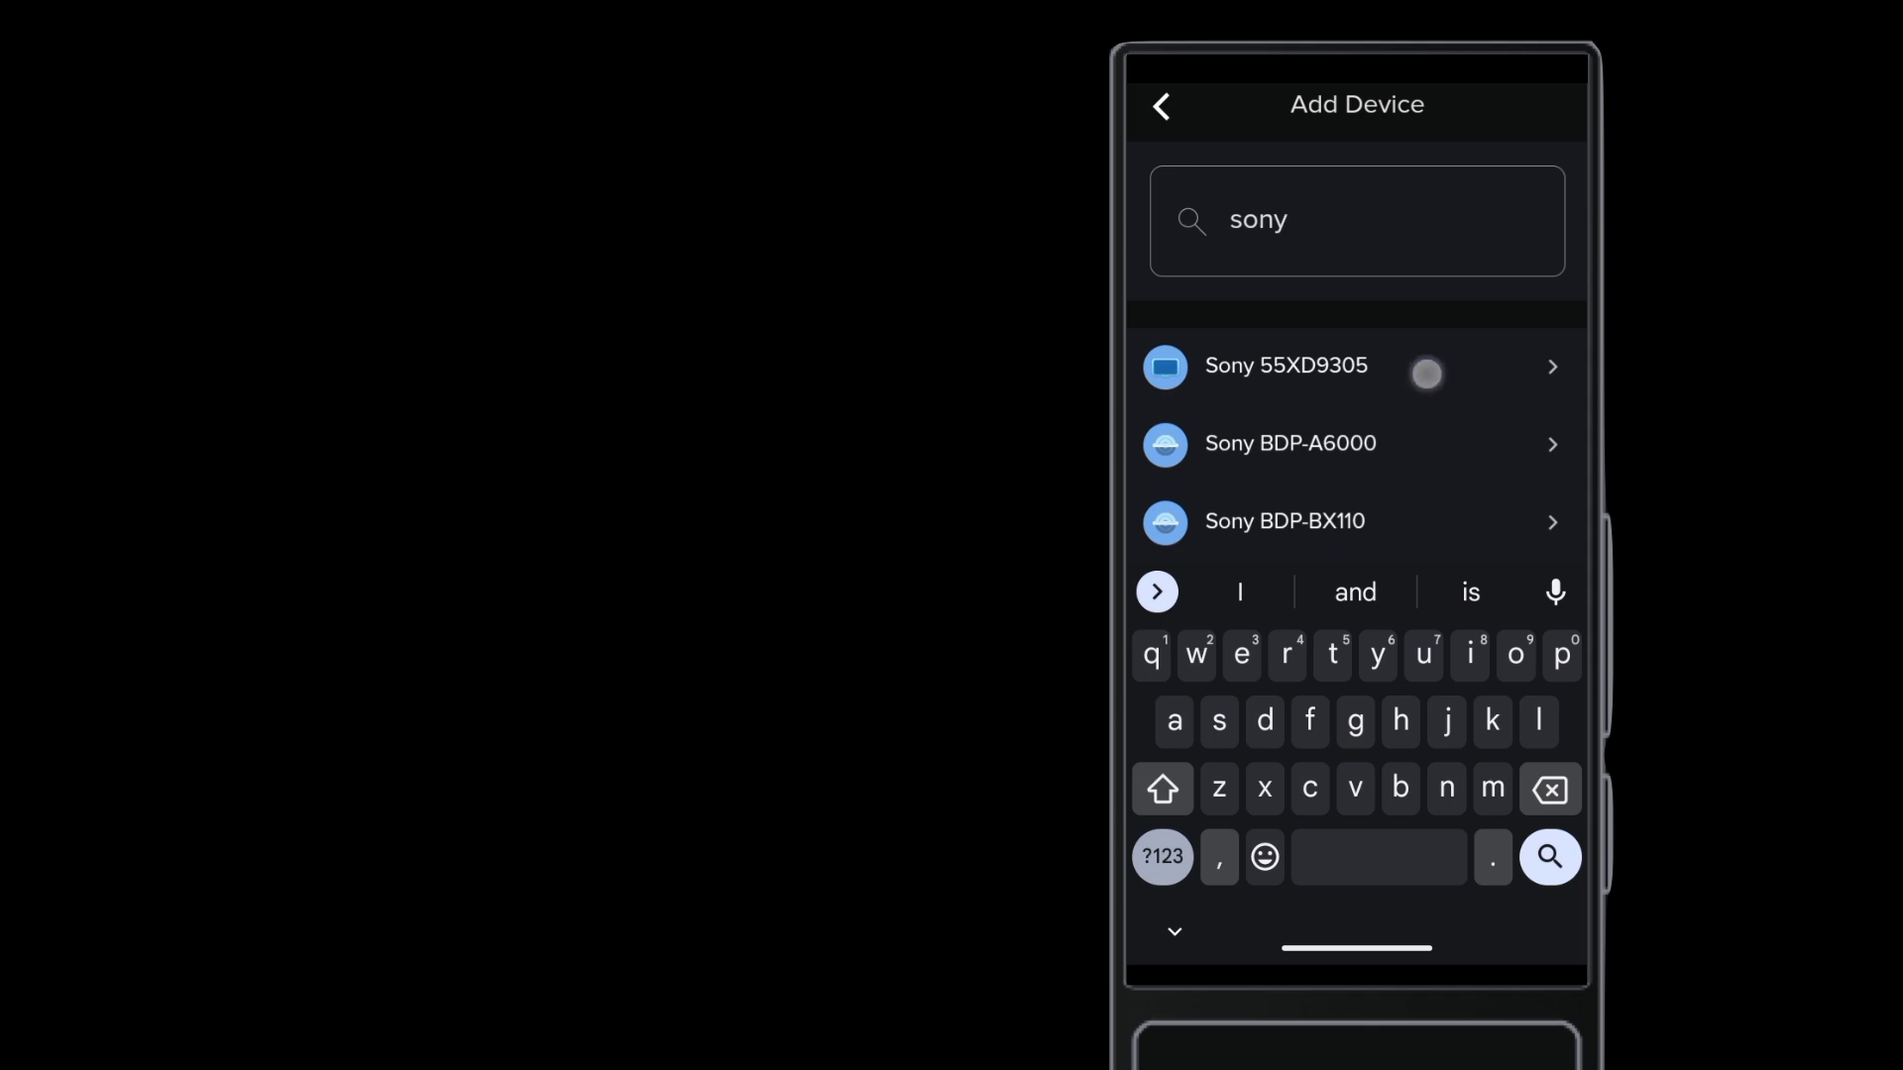
pyautogui.click(1286, 367)
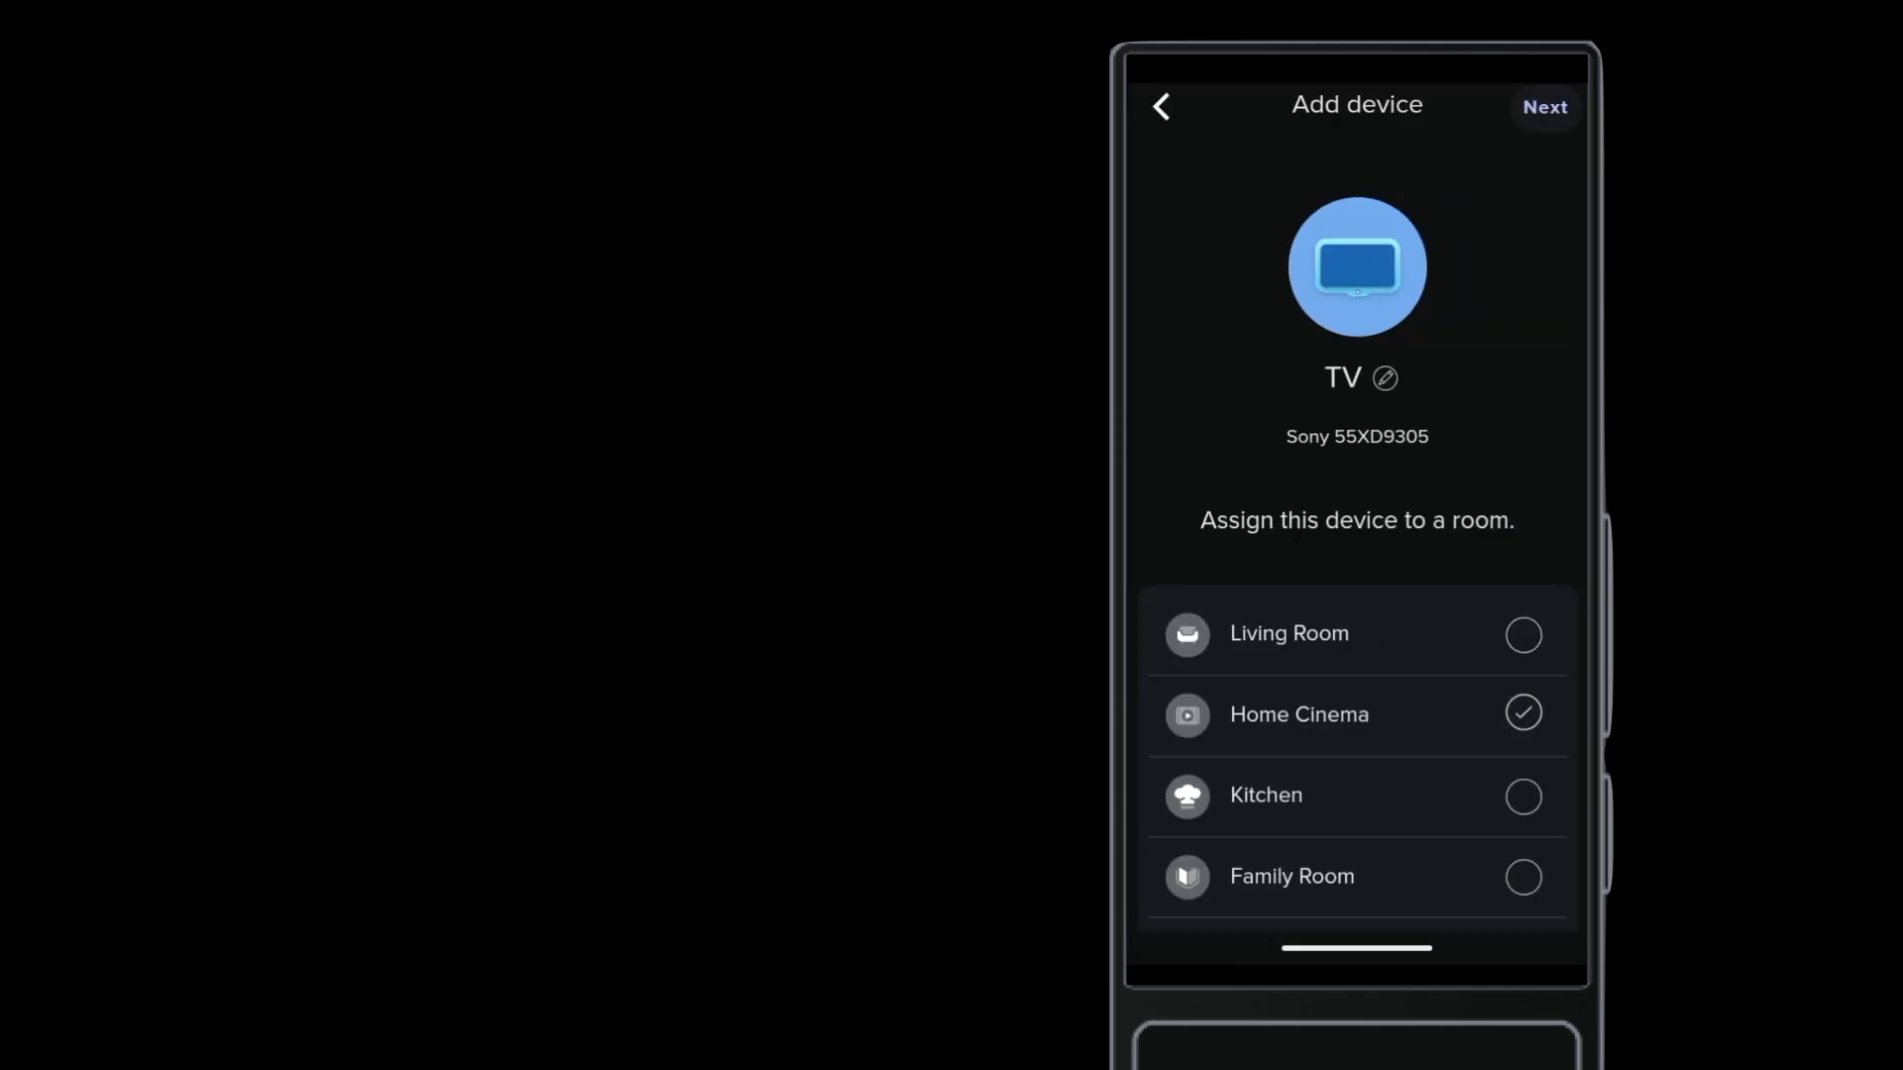
pyautogui.click(1544, 107)
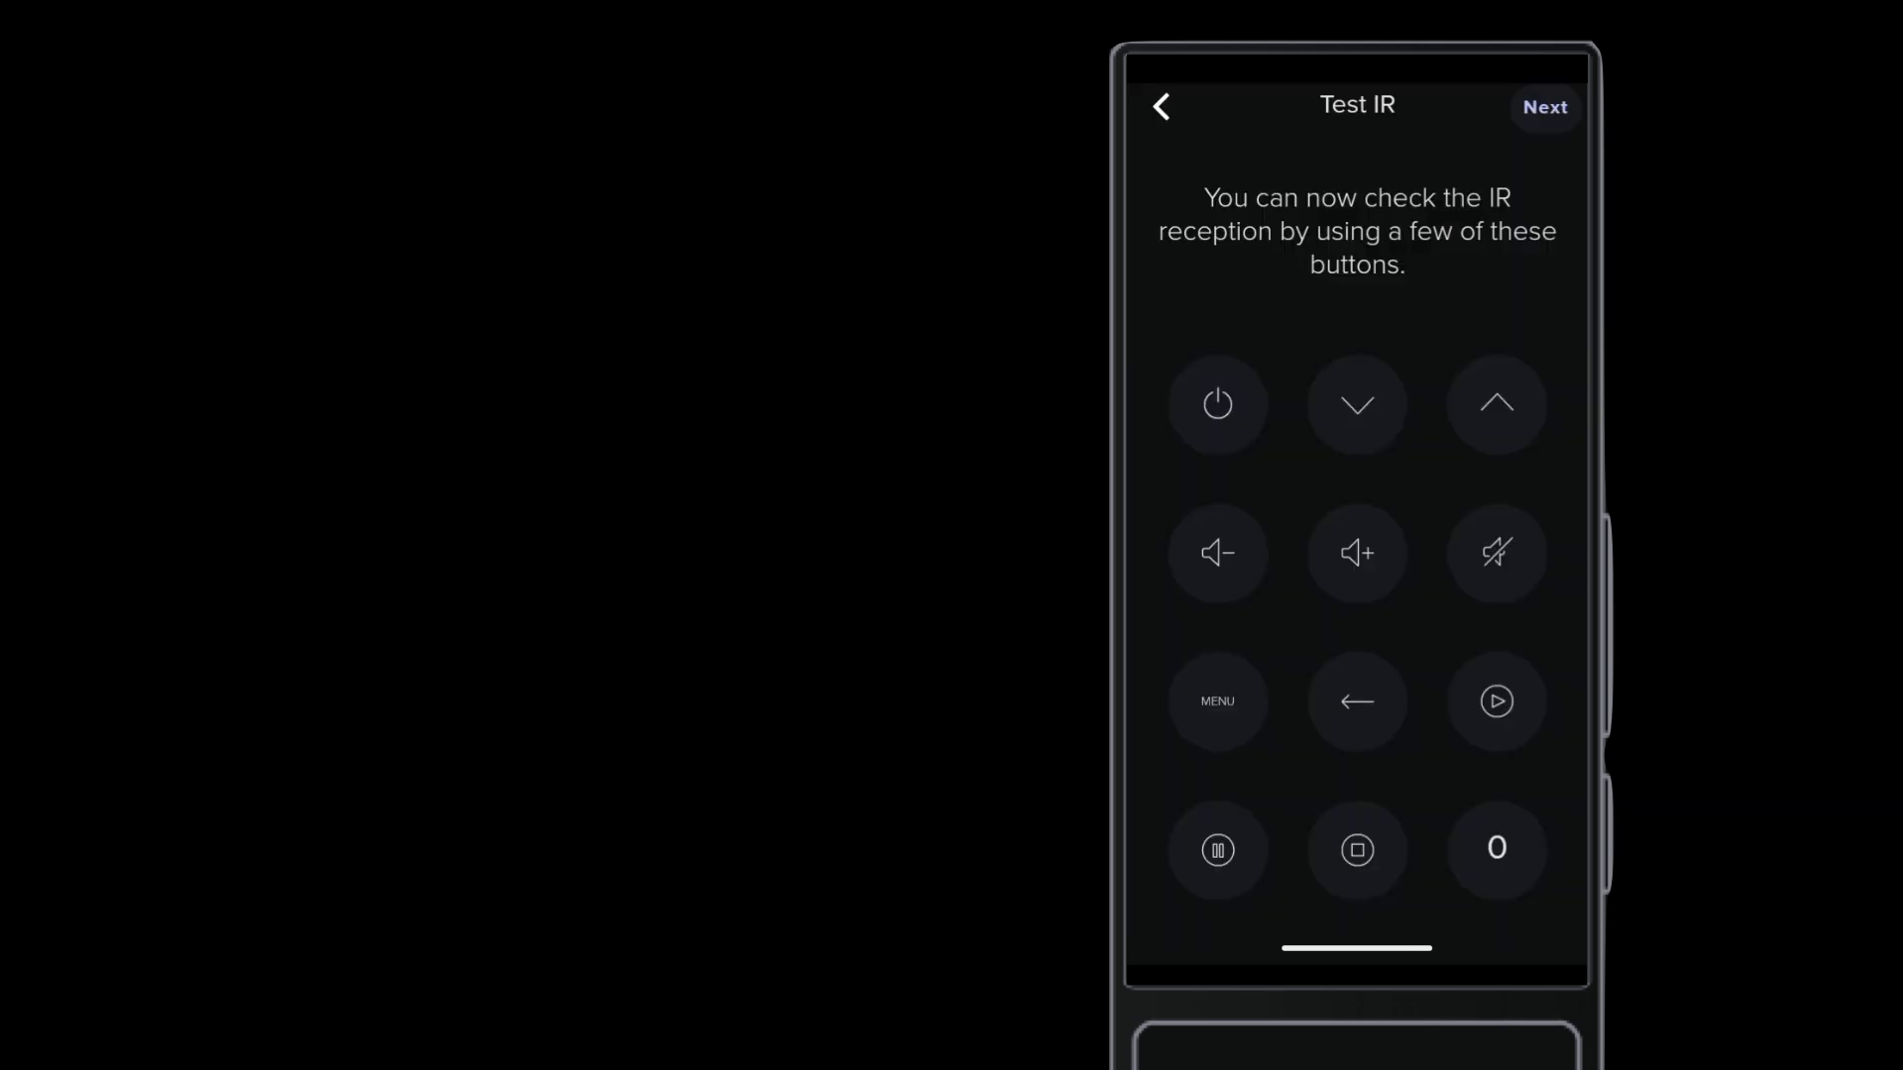
# - Finish the TV's IR test, then add the Marantz NR1402 receiver and Apple TV 4K
pyautogui.click(1545, 107)
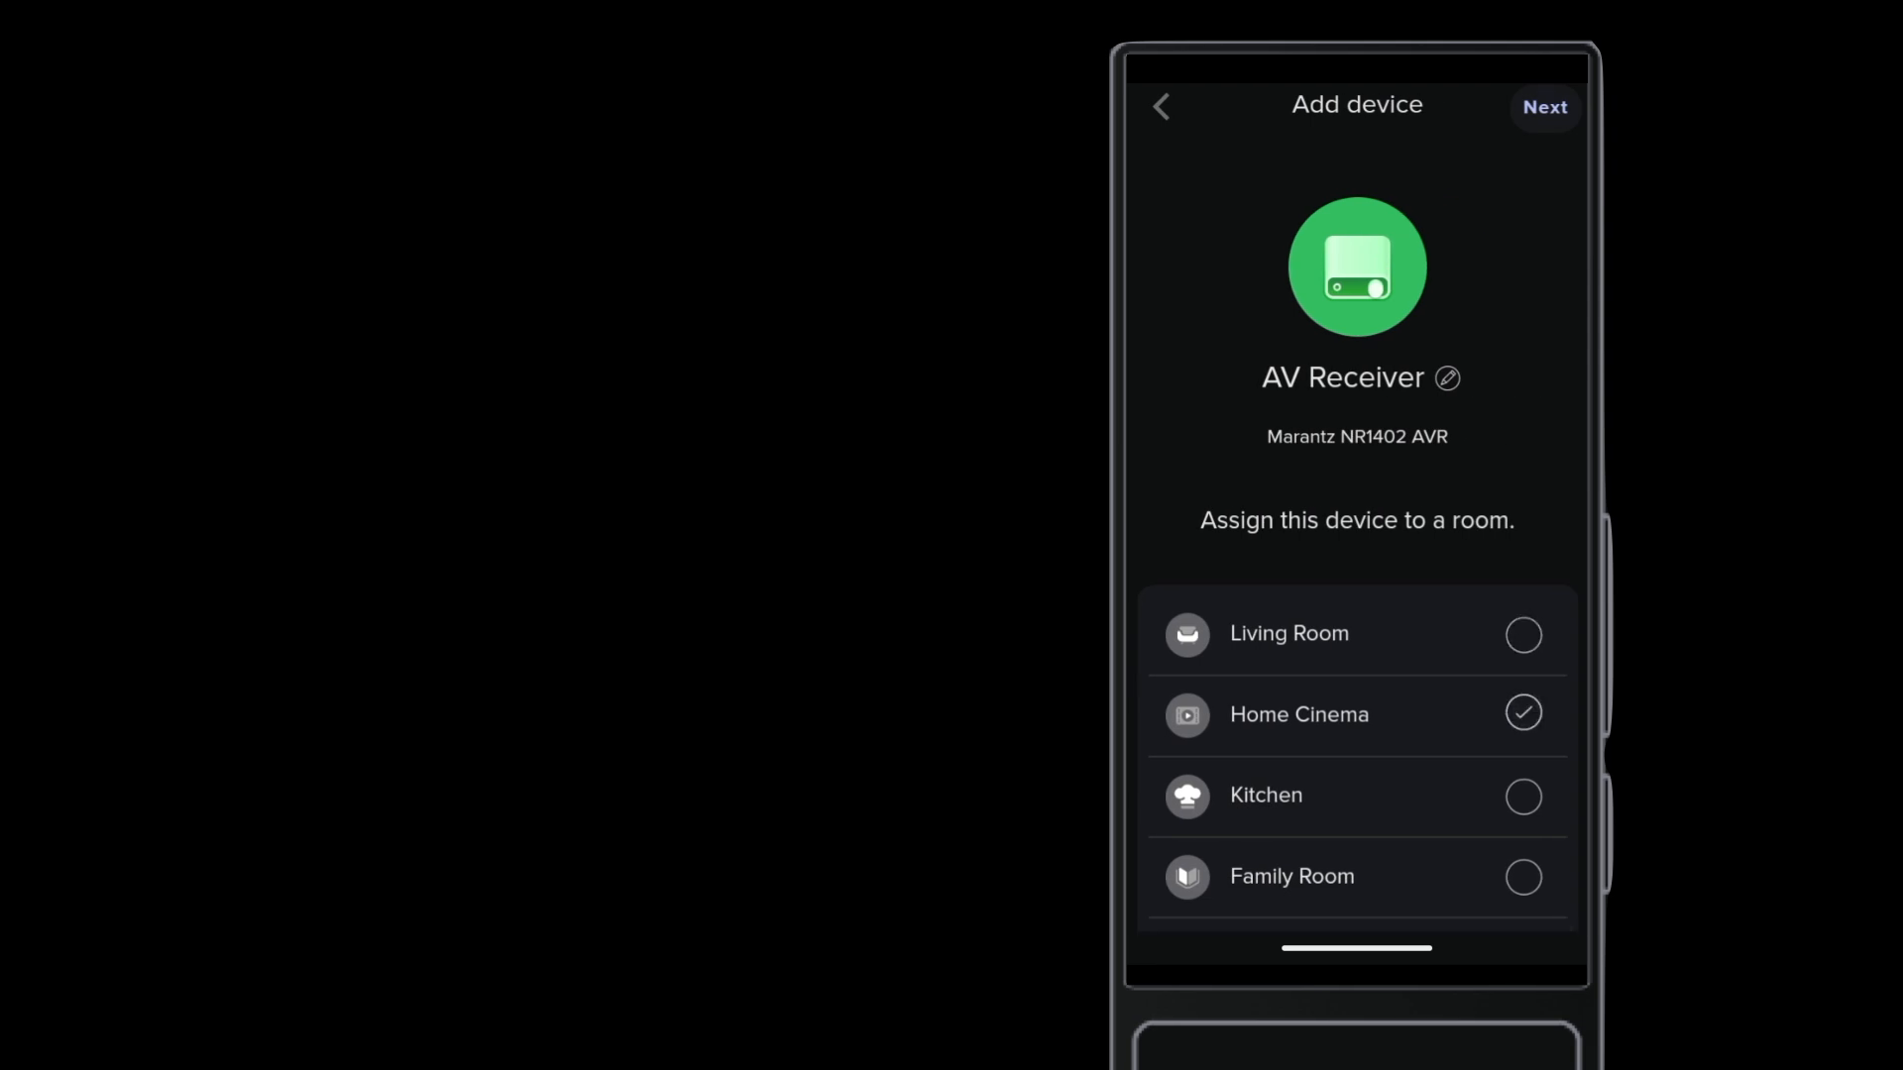
pyautogui.click(1545, 107)
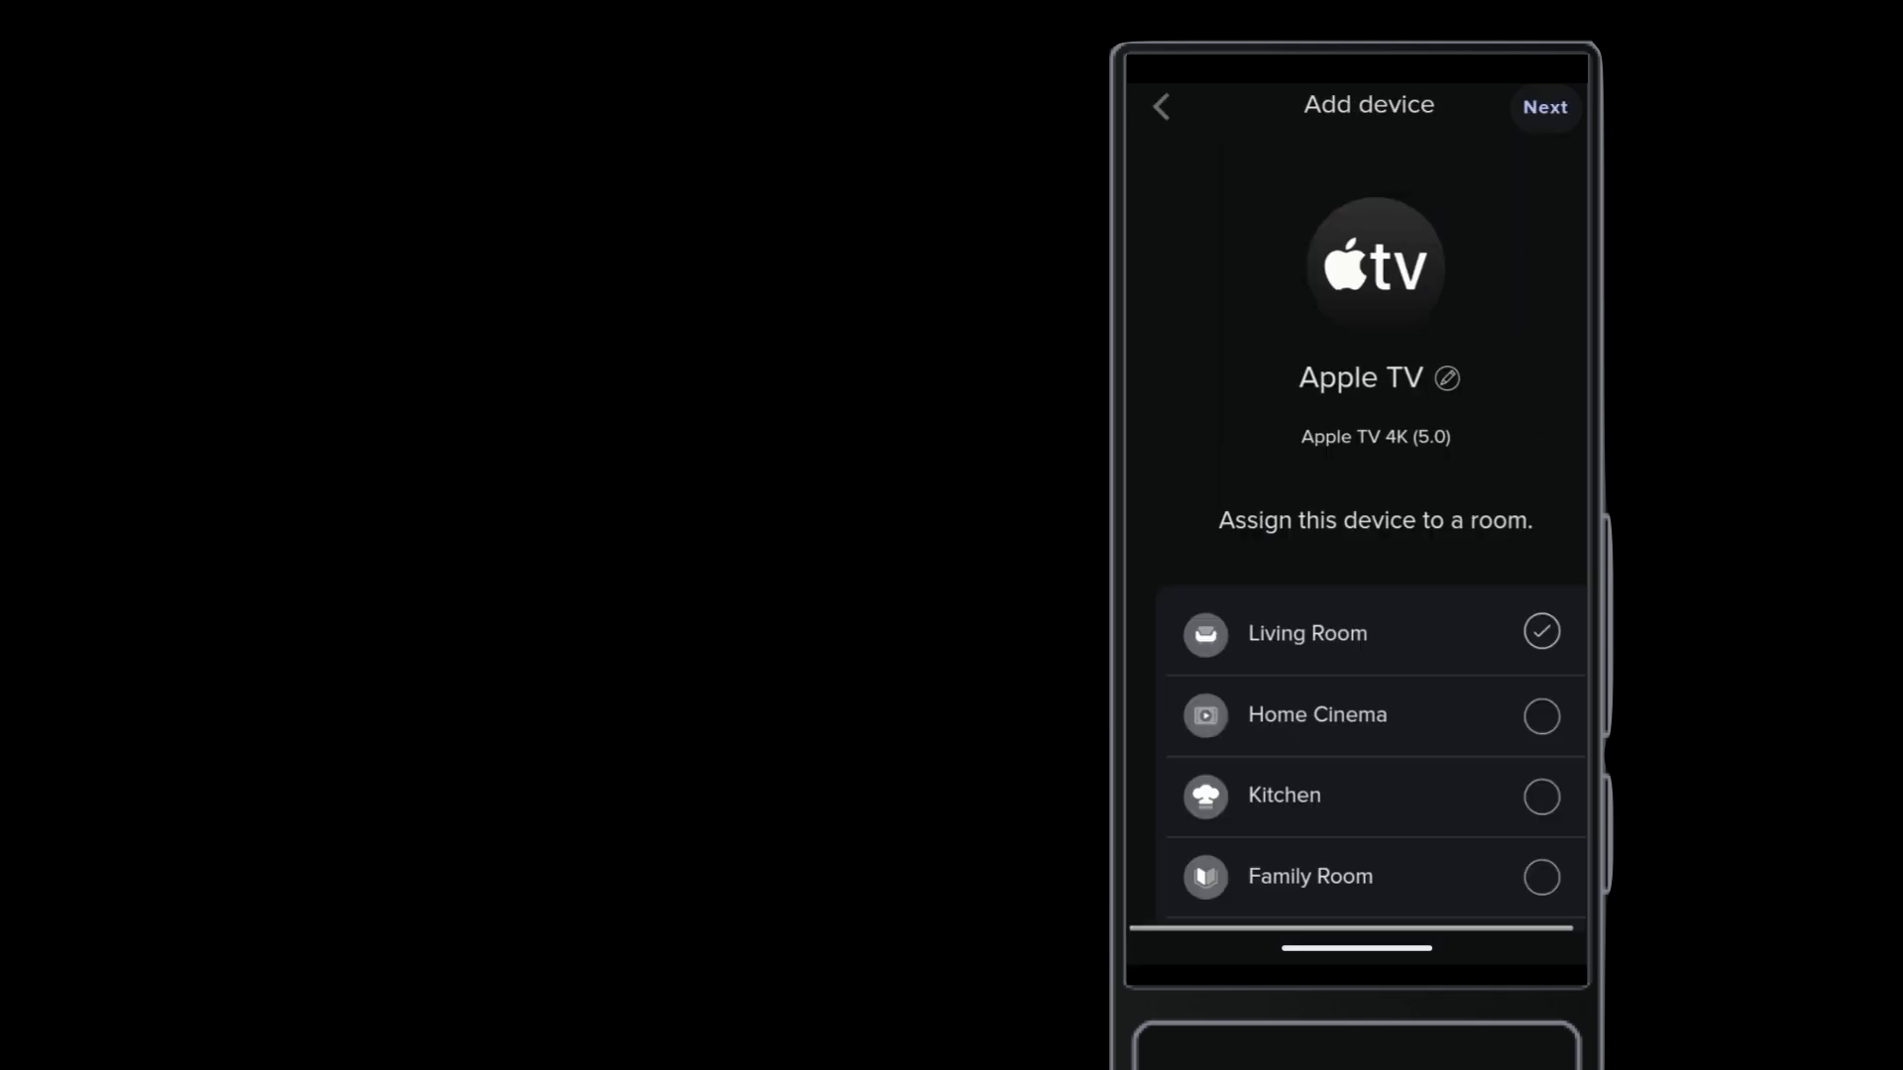
pyautogui.click(1544, 107)
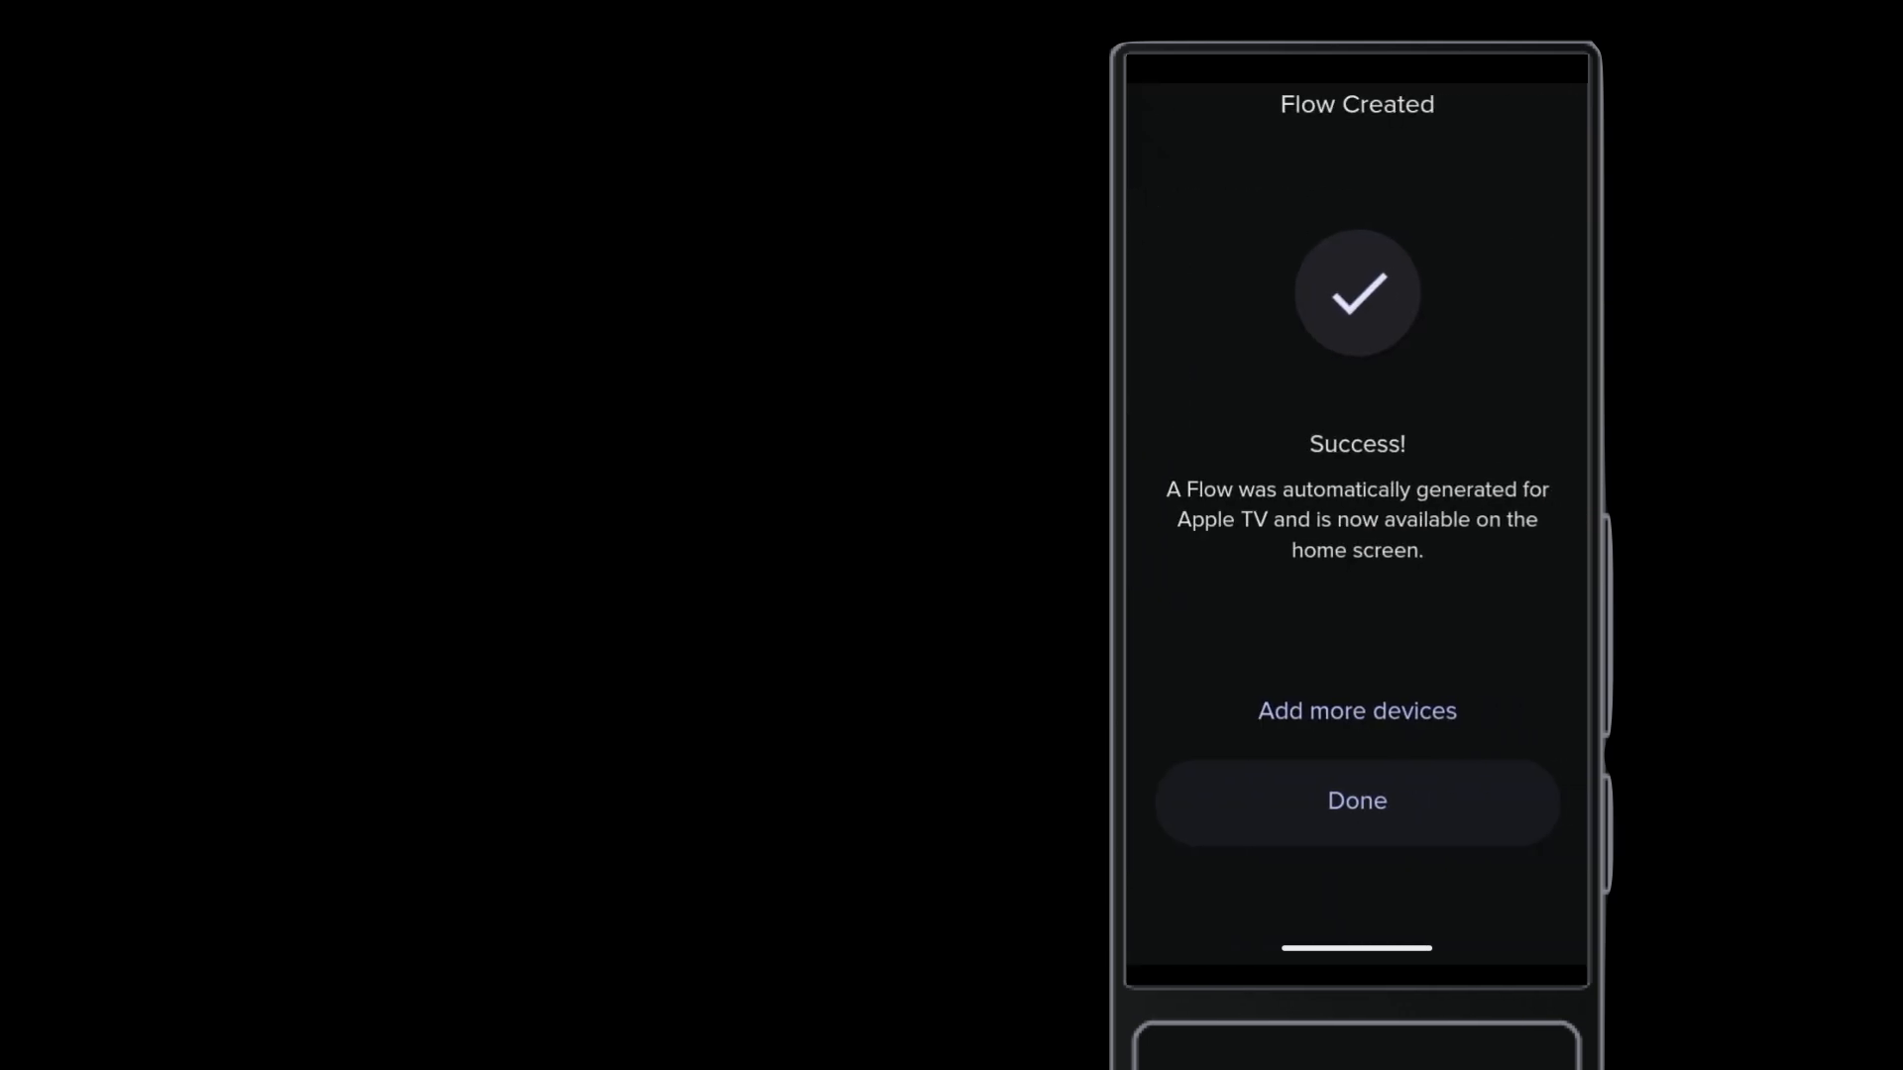
# - Dismiss the Apple TV Flow Created confirmation to reach its wiring step
pyautogui.click(1356, 801)
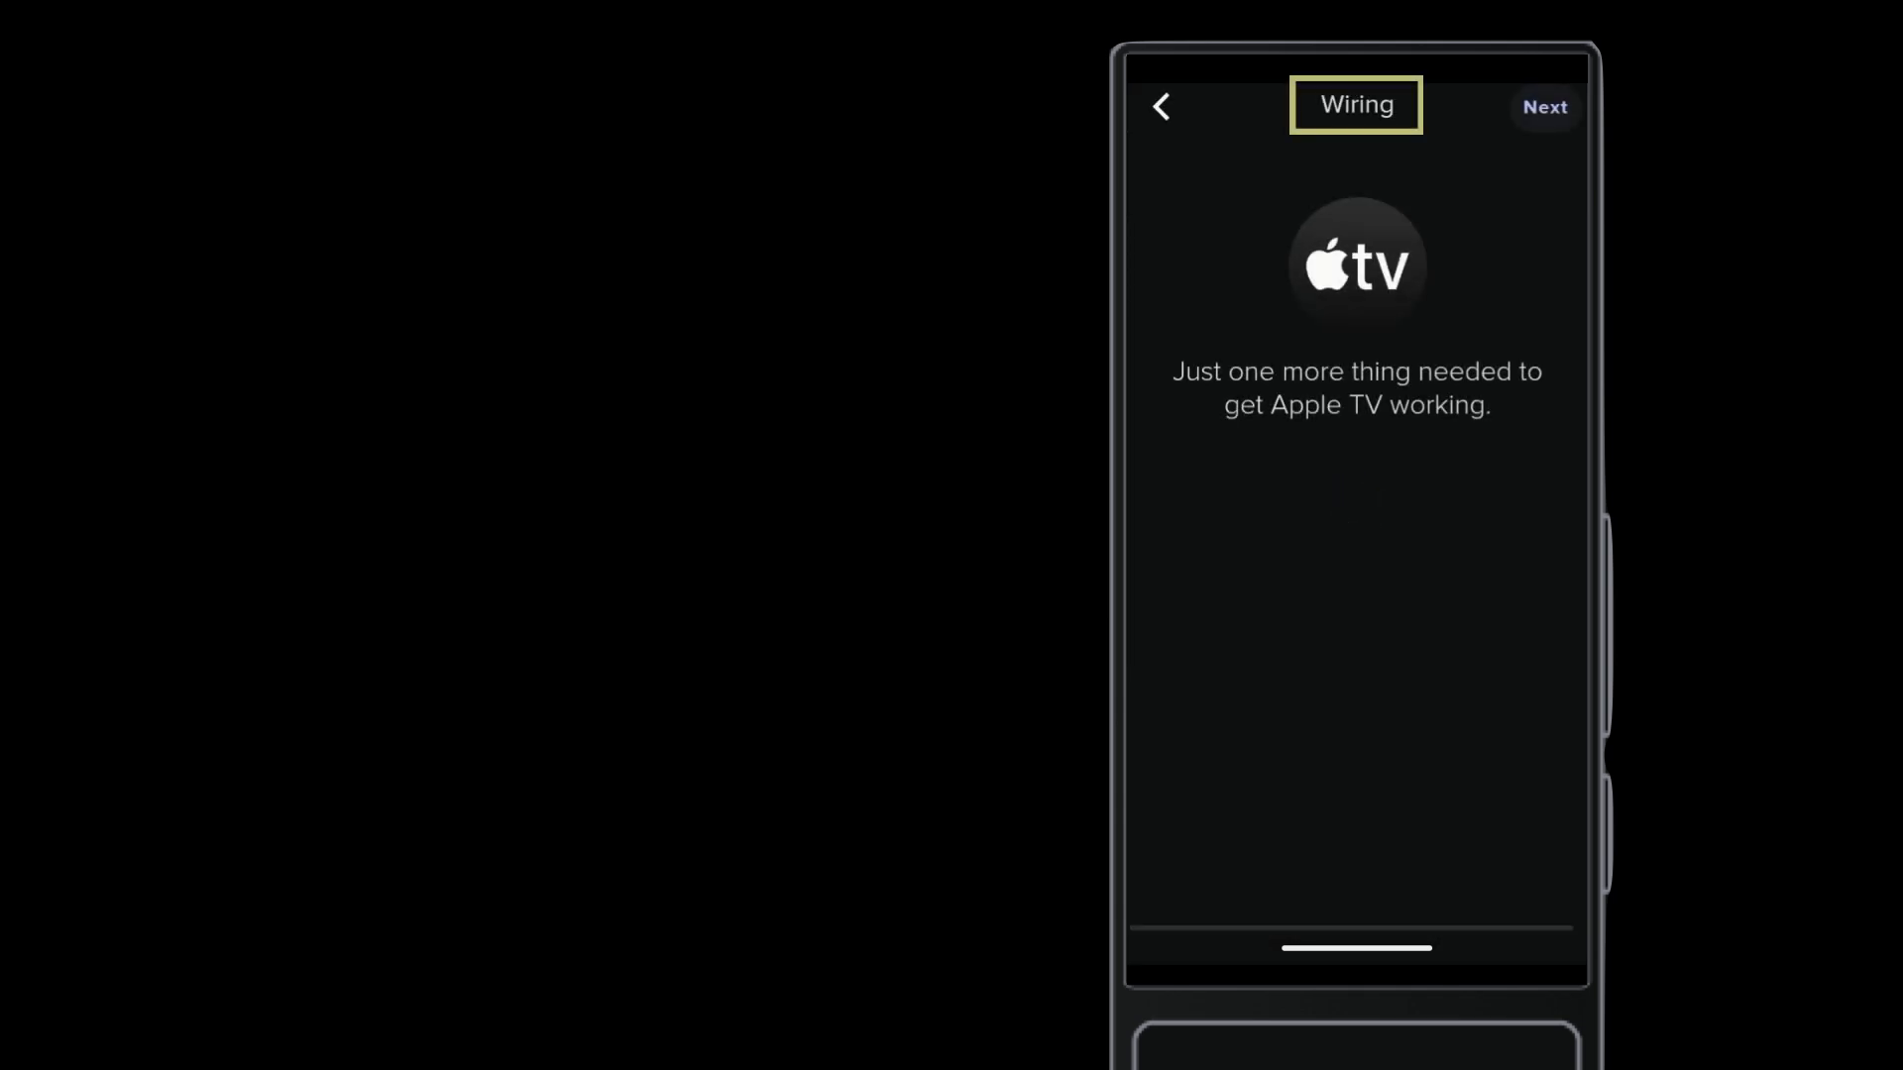
# - Wire the receiver to the TV's INPUT HDMI 1 and Apple TV to INPUT MEDIA PLAYER
pyautogui.click(1544, 107)
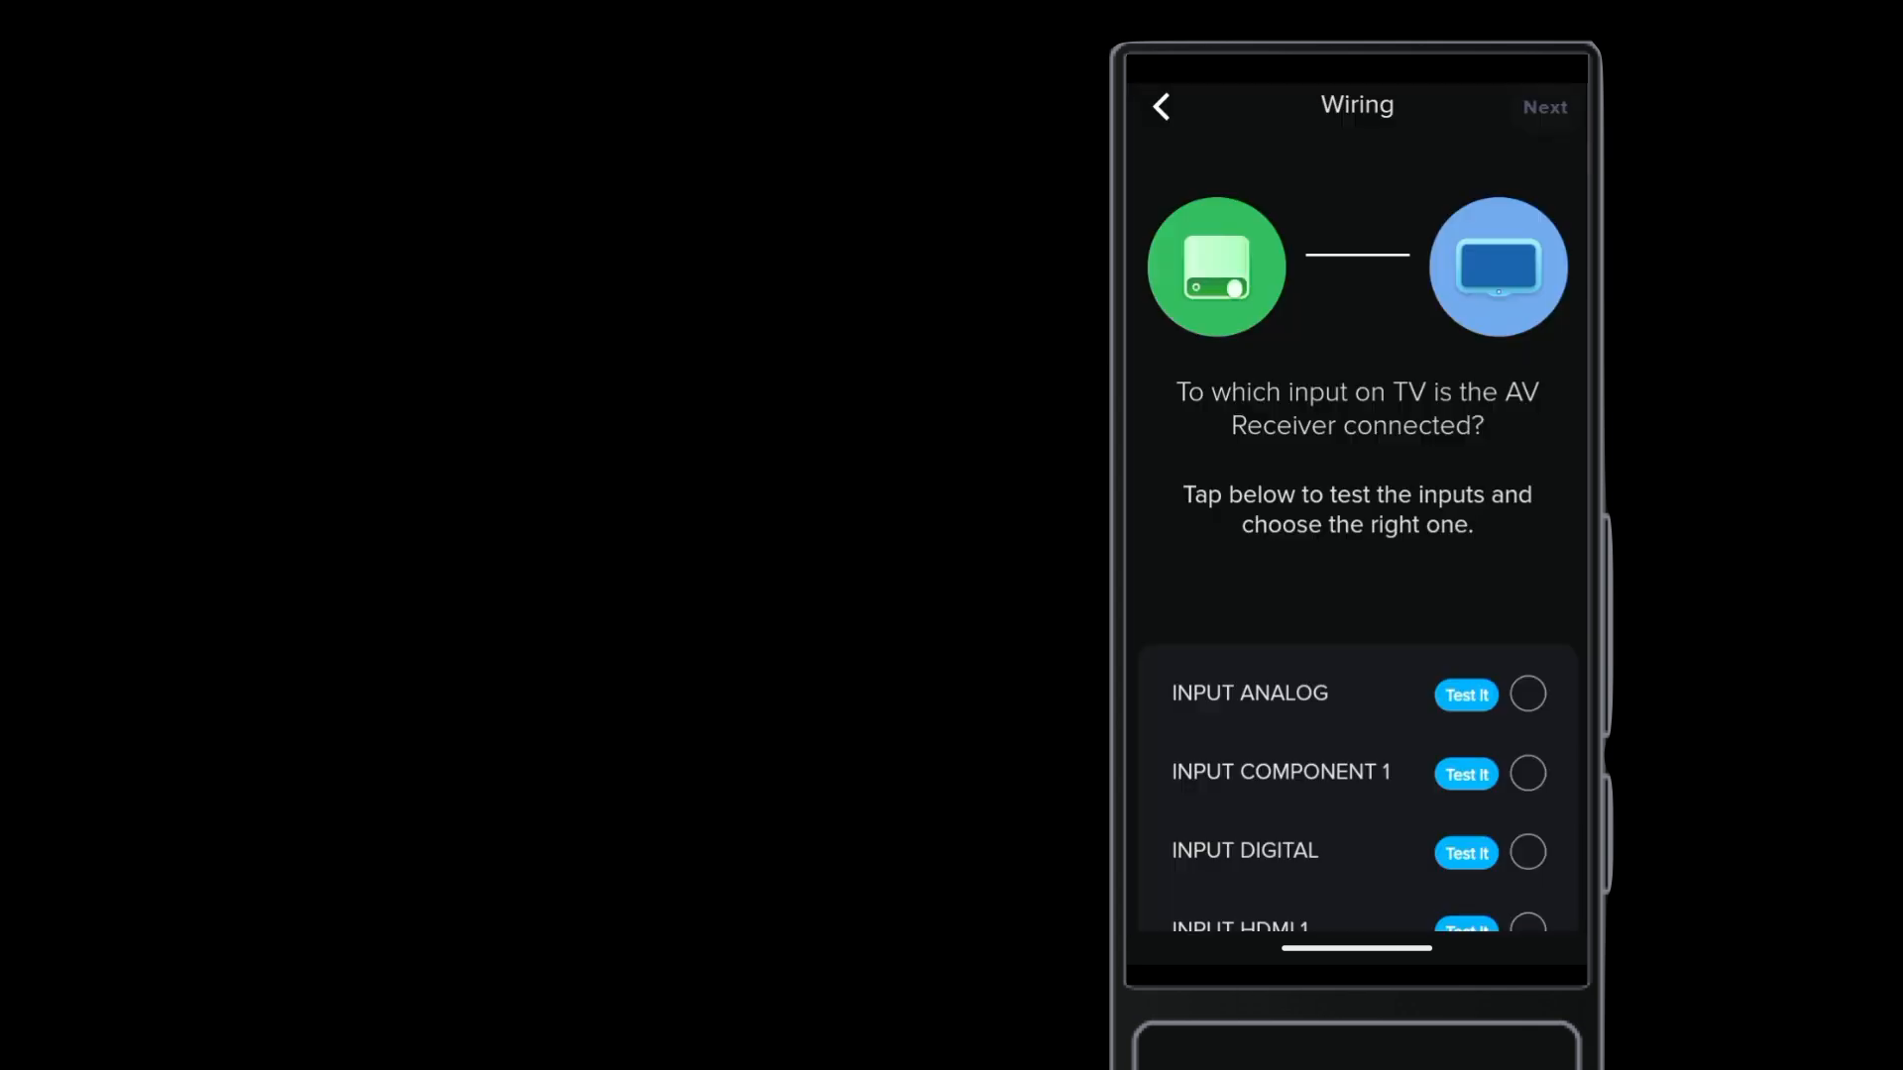
pyautogui.scroll(-3)
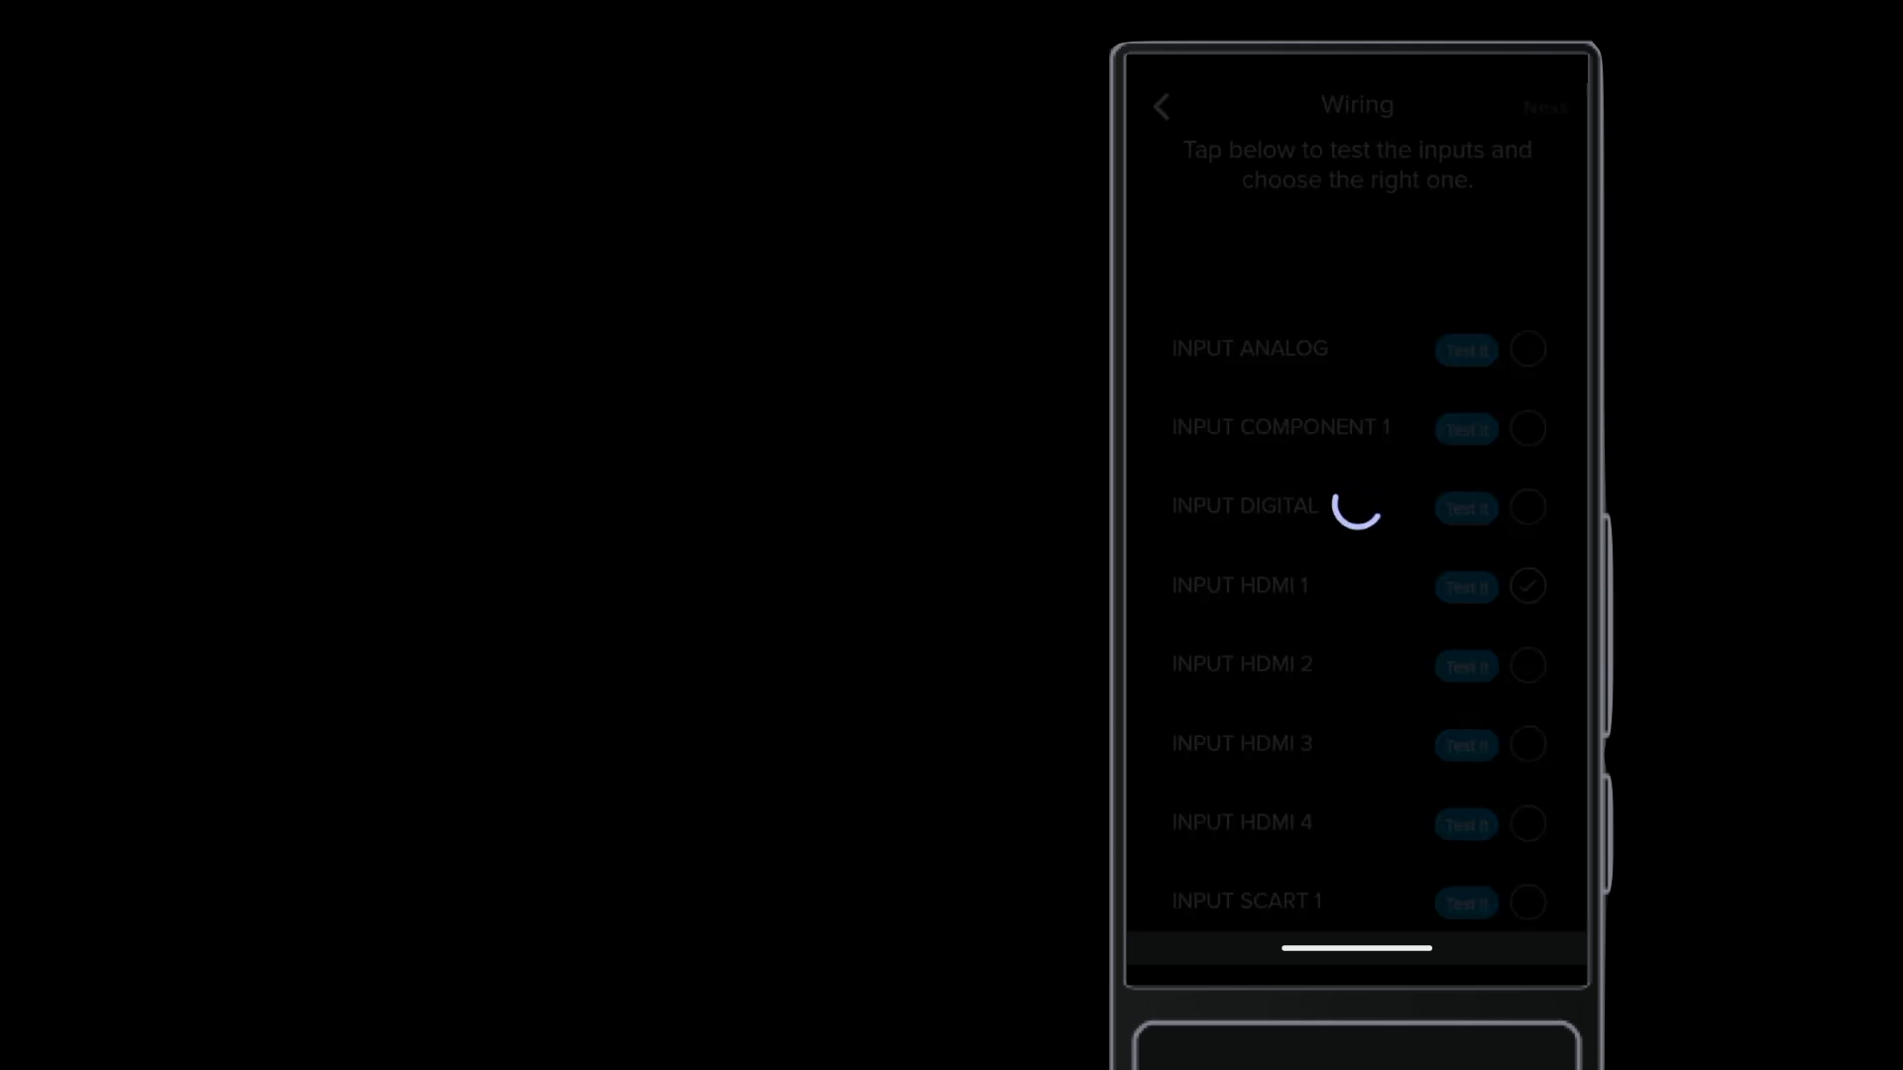
pyautogui.click(1526, 665)
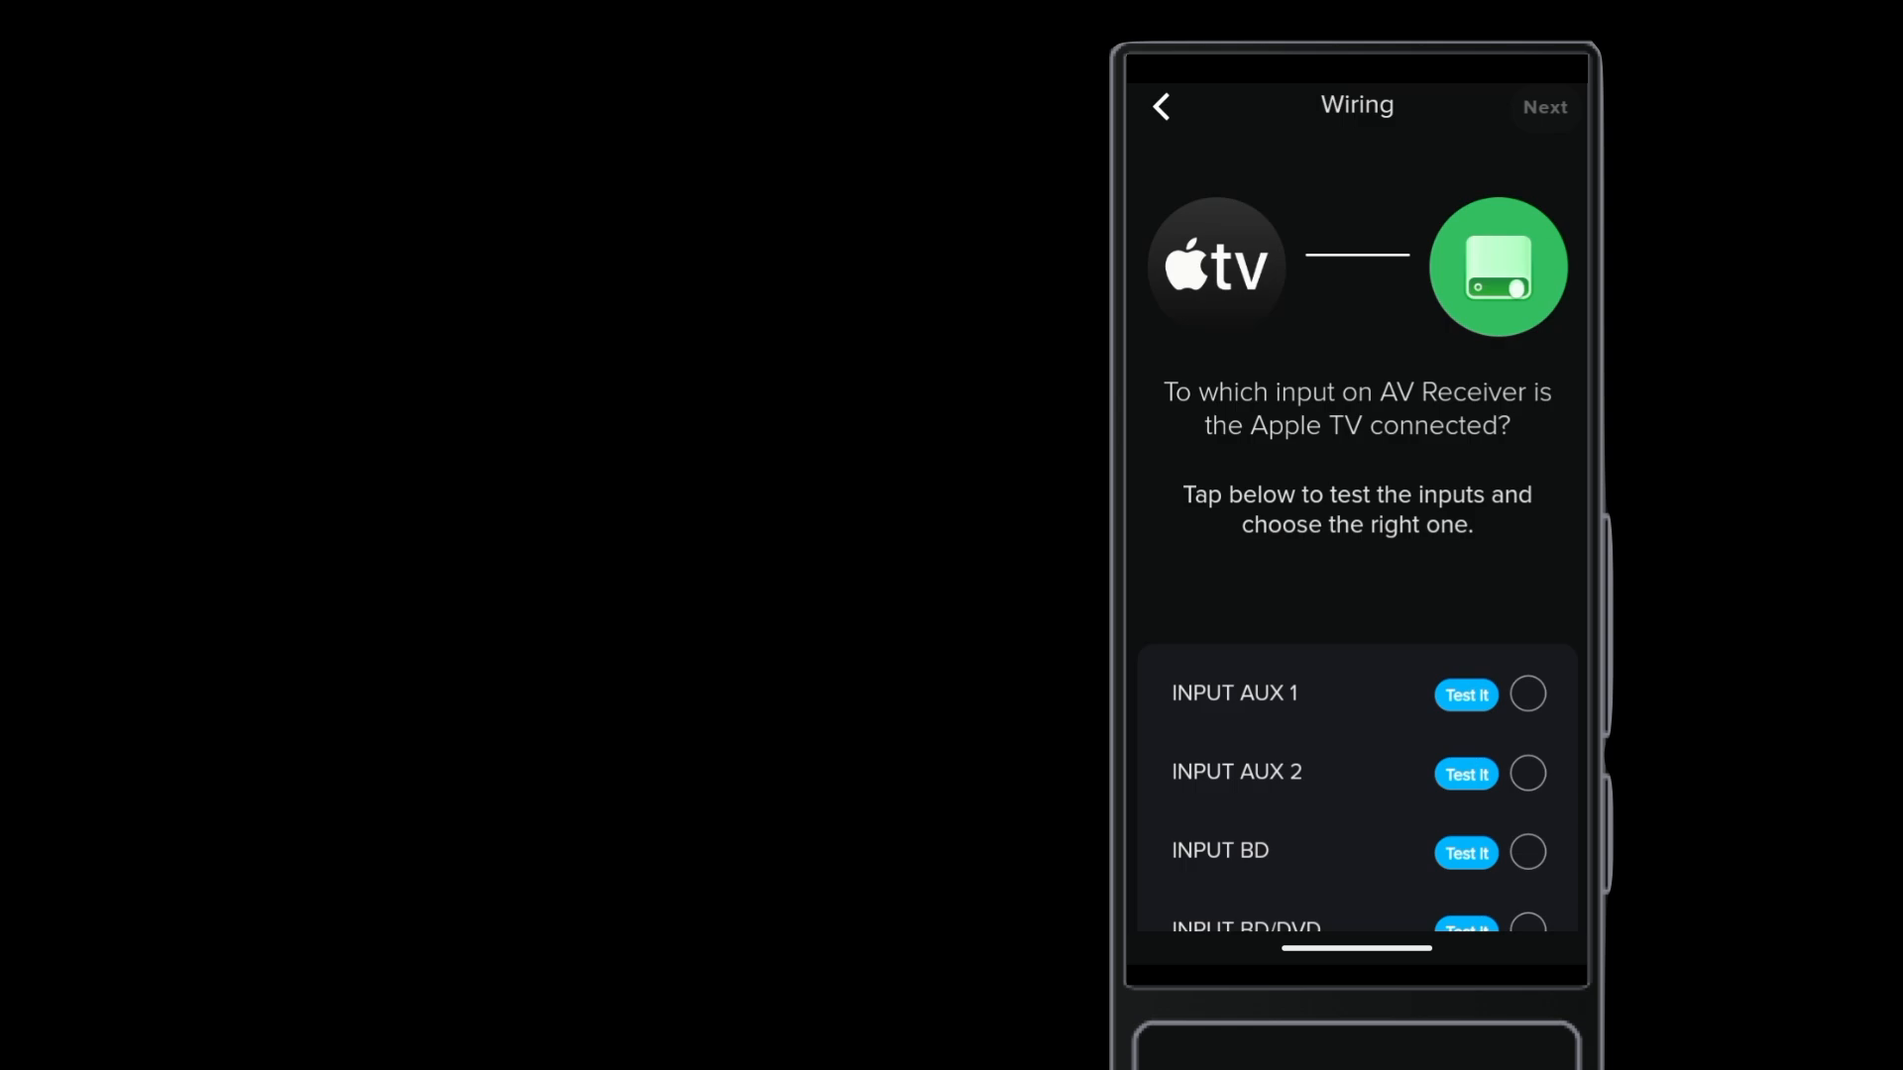
pyautogui.scroll(-3)
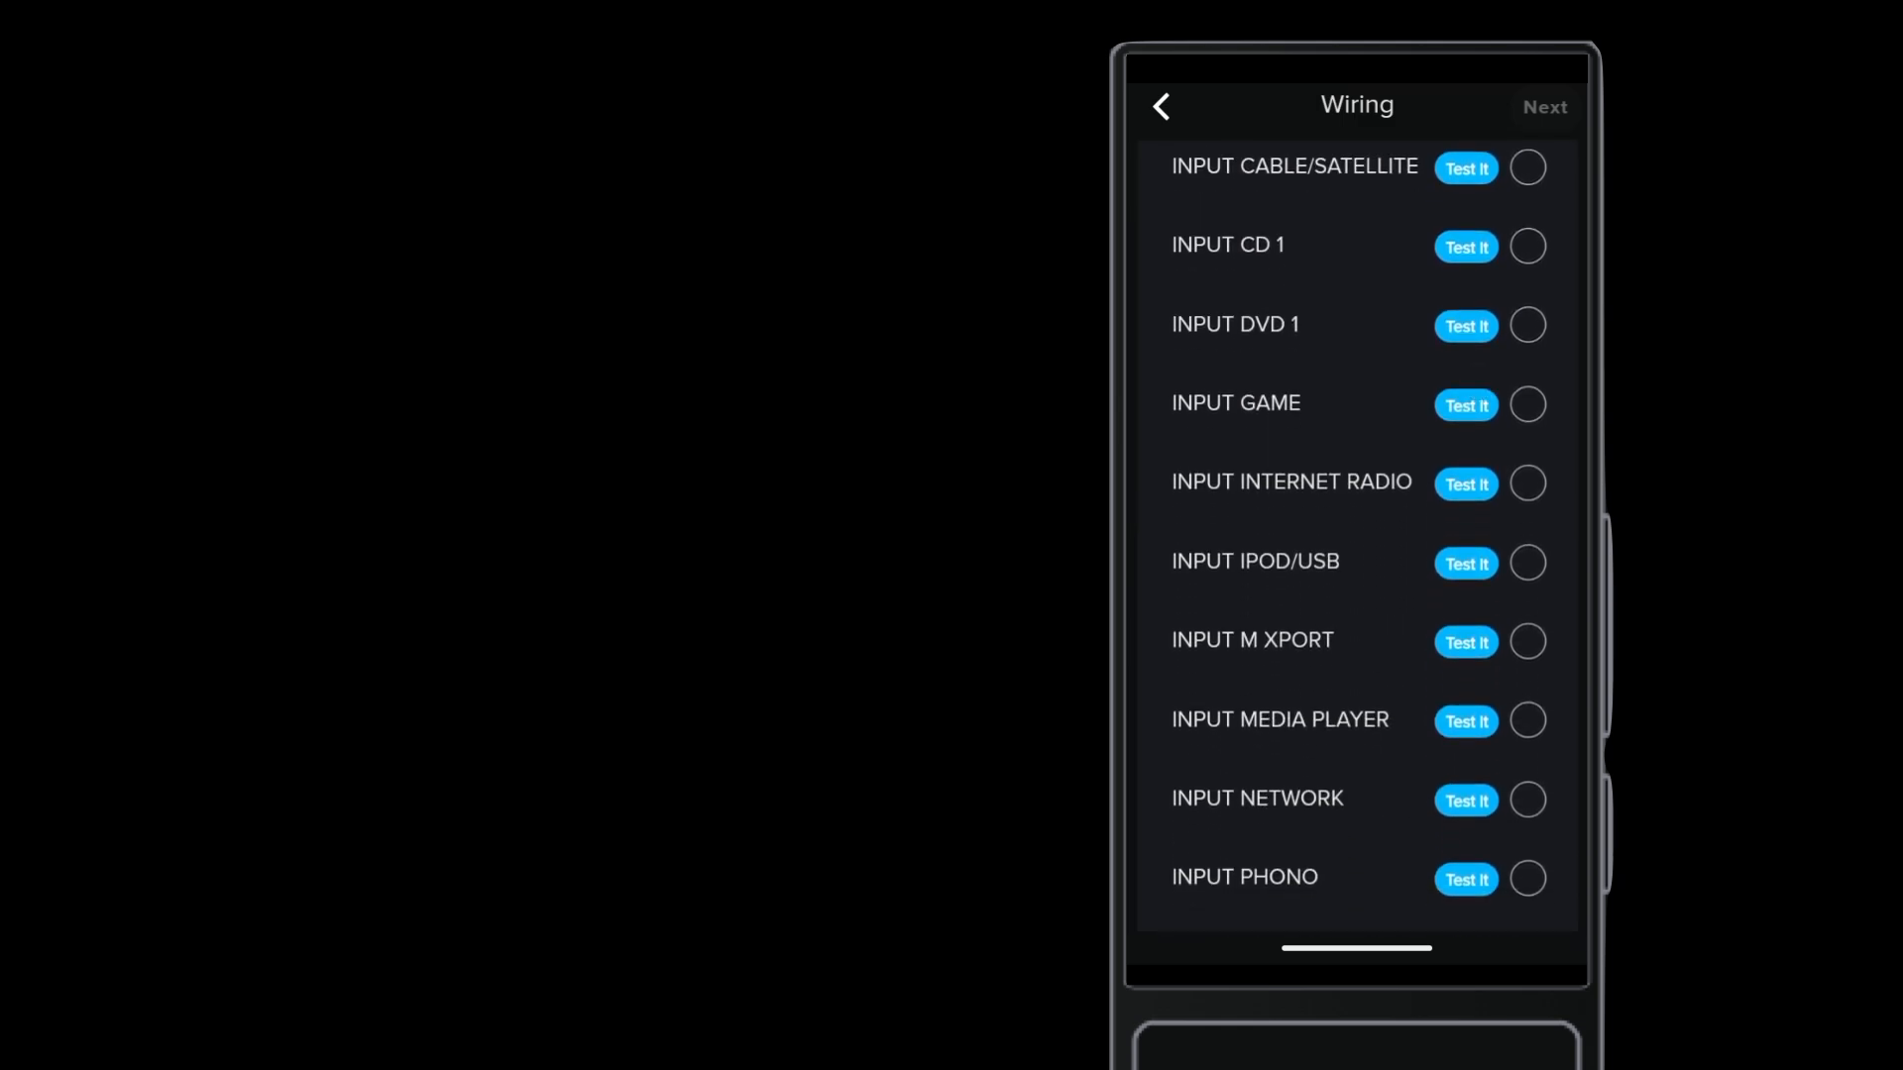
pyautogui.click(1526, 721)
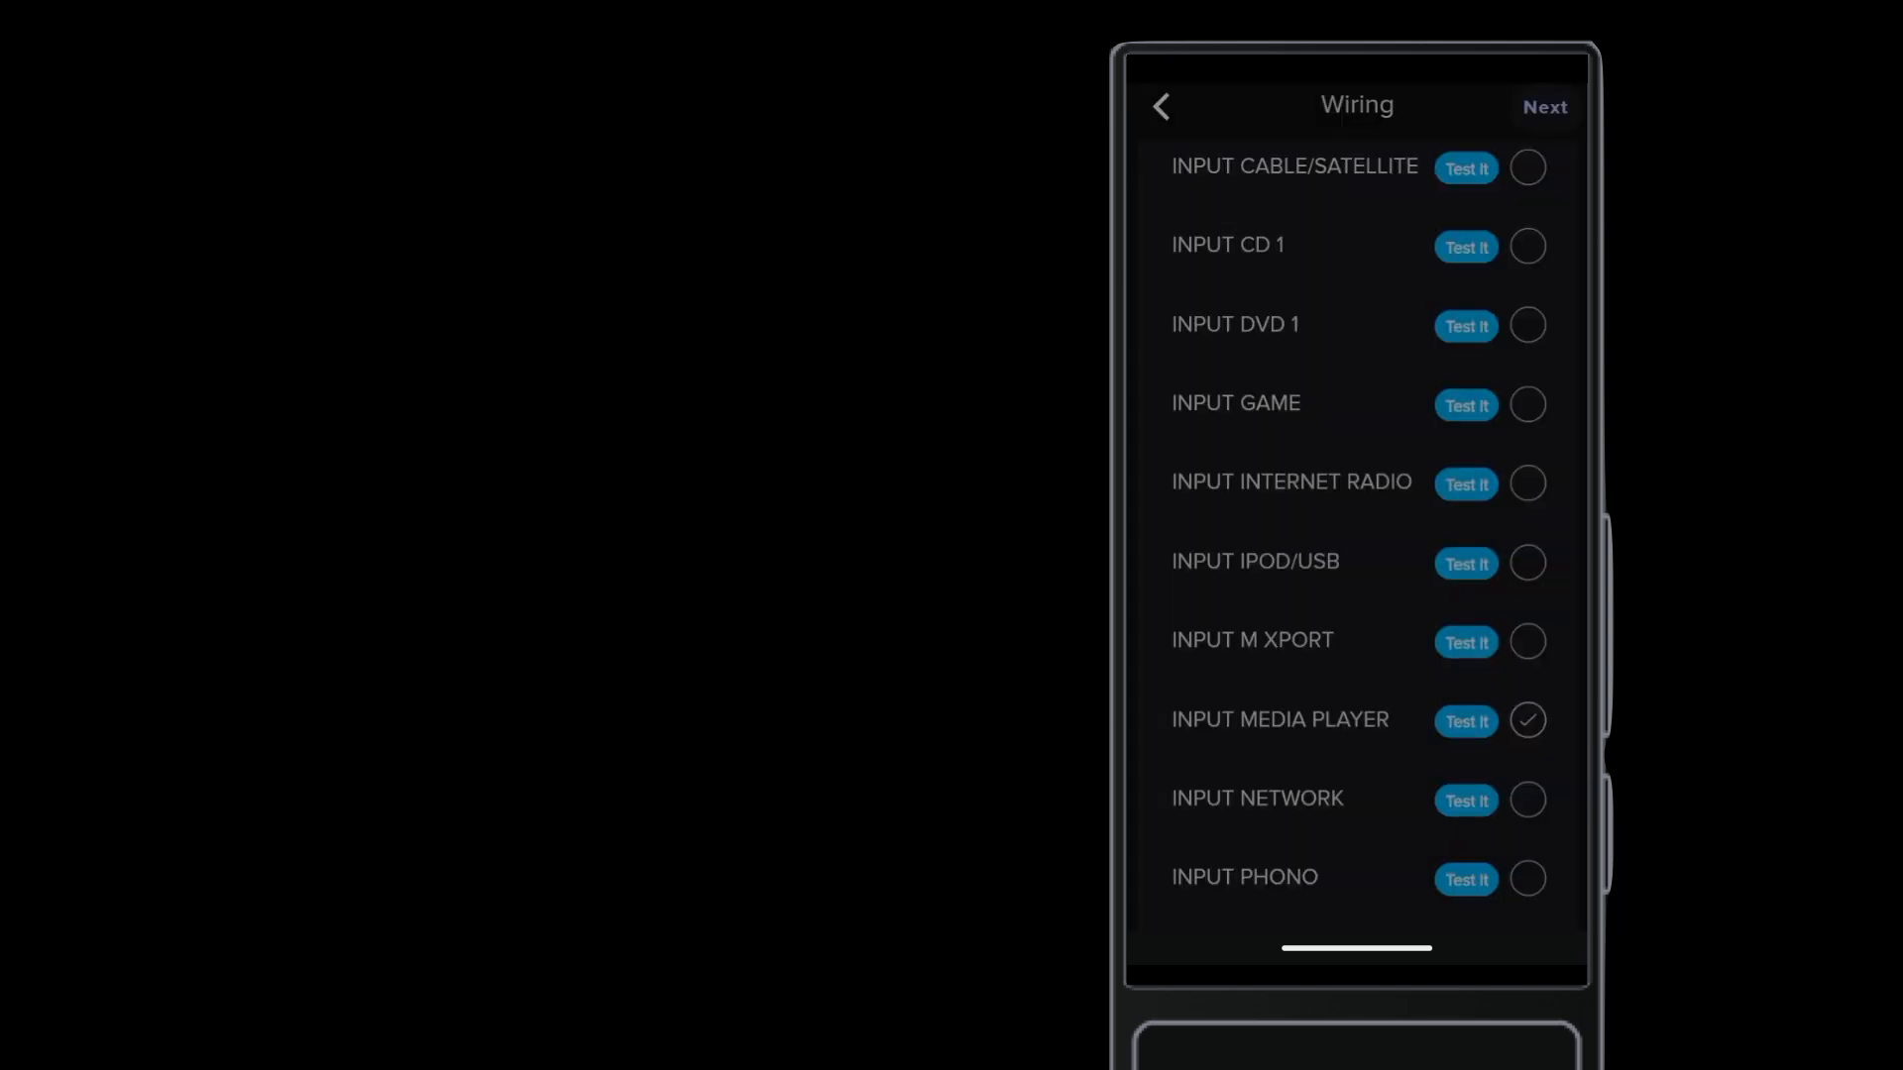
pyautogui.click(1544, 107)
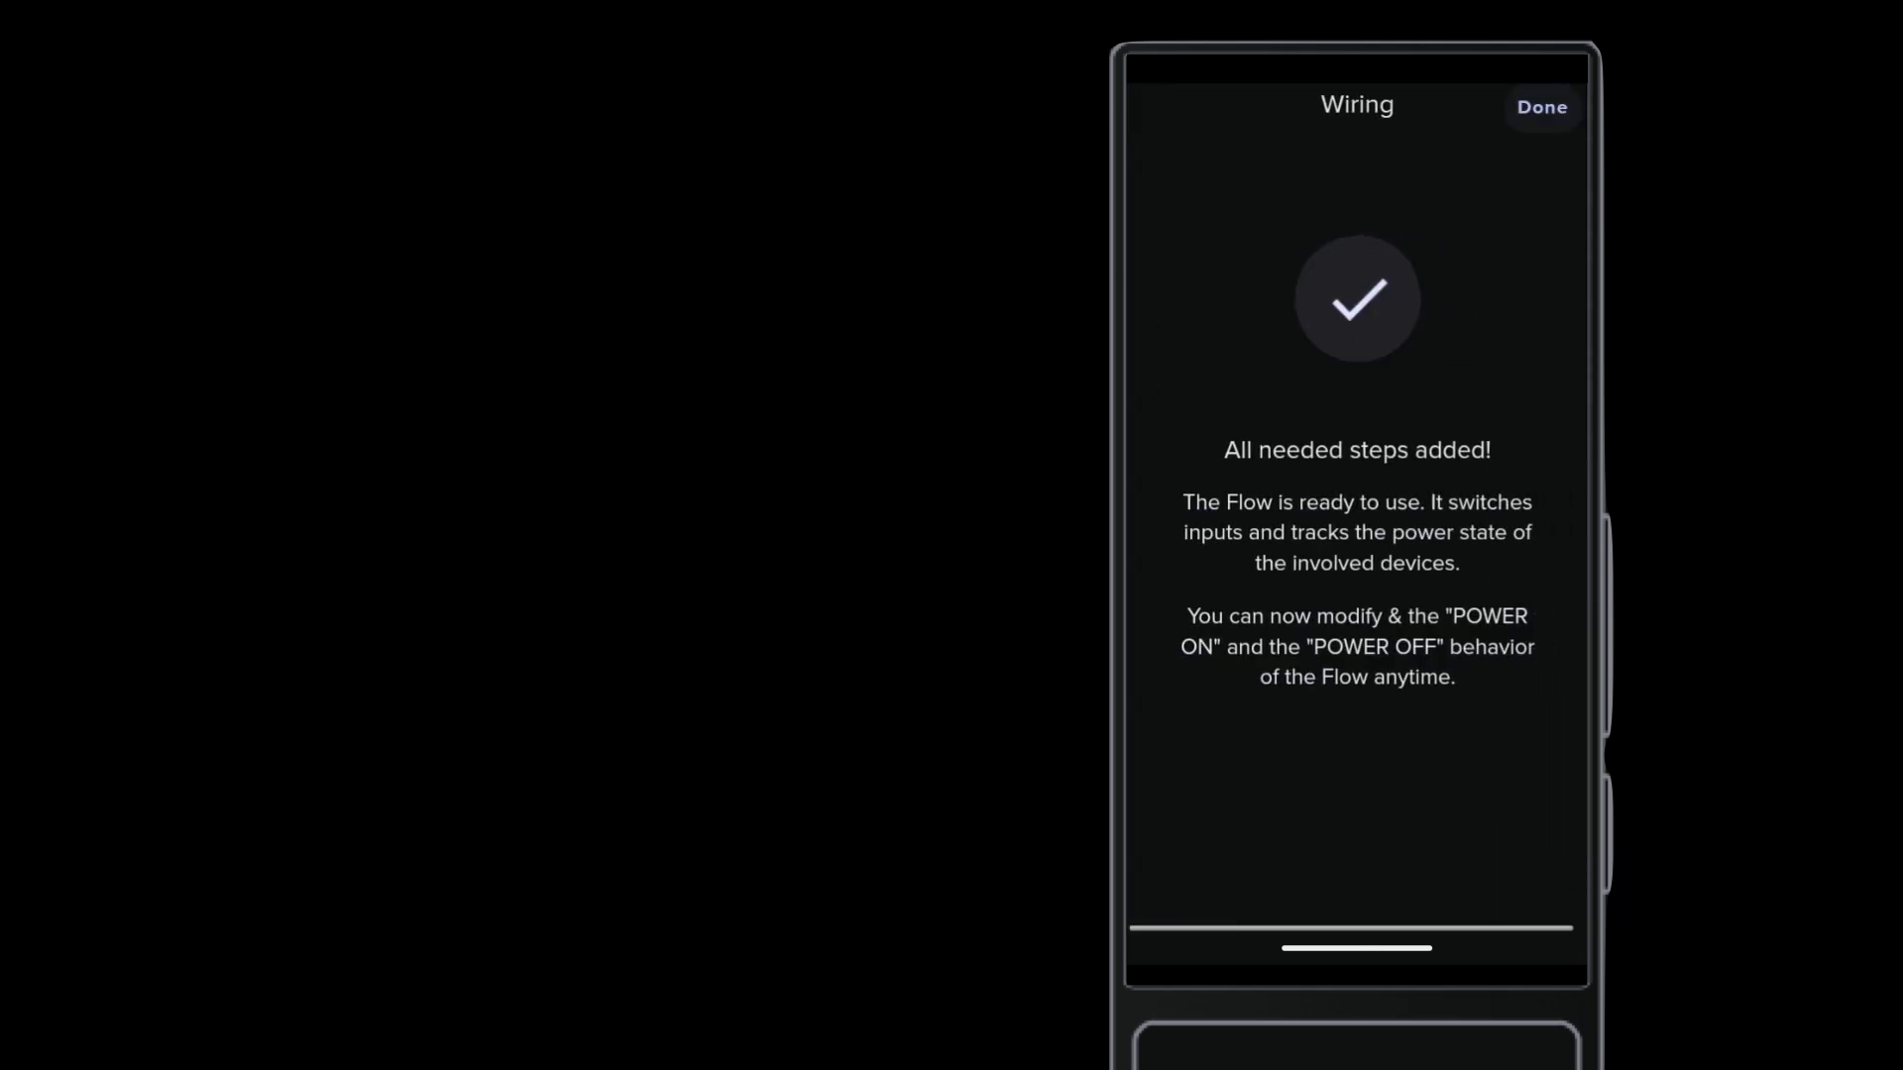
# - Close the 'All needed steps added' screen to return to the Living Room home screen
pyautogui.click(1541, 107)
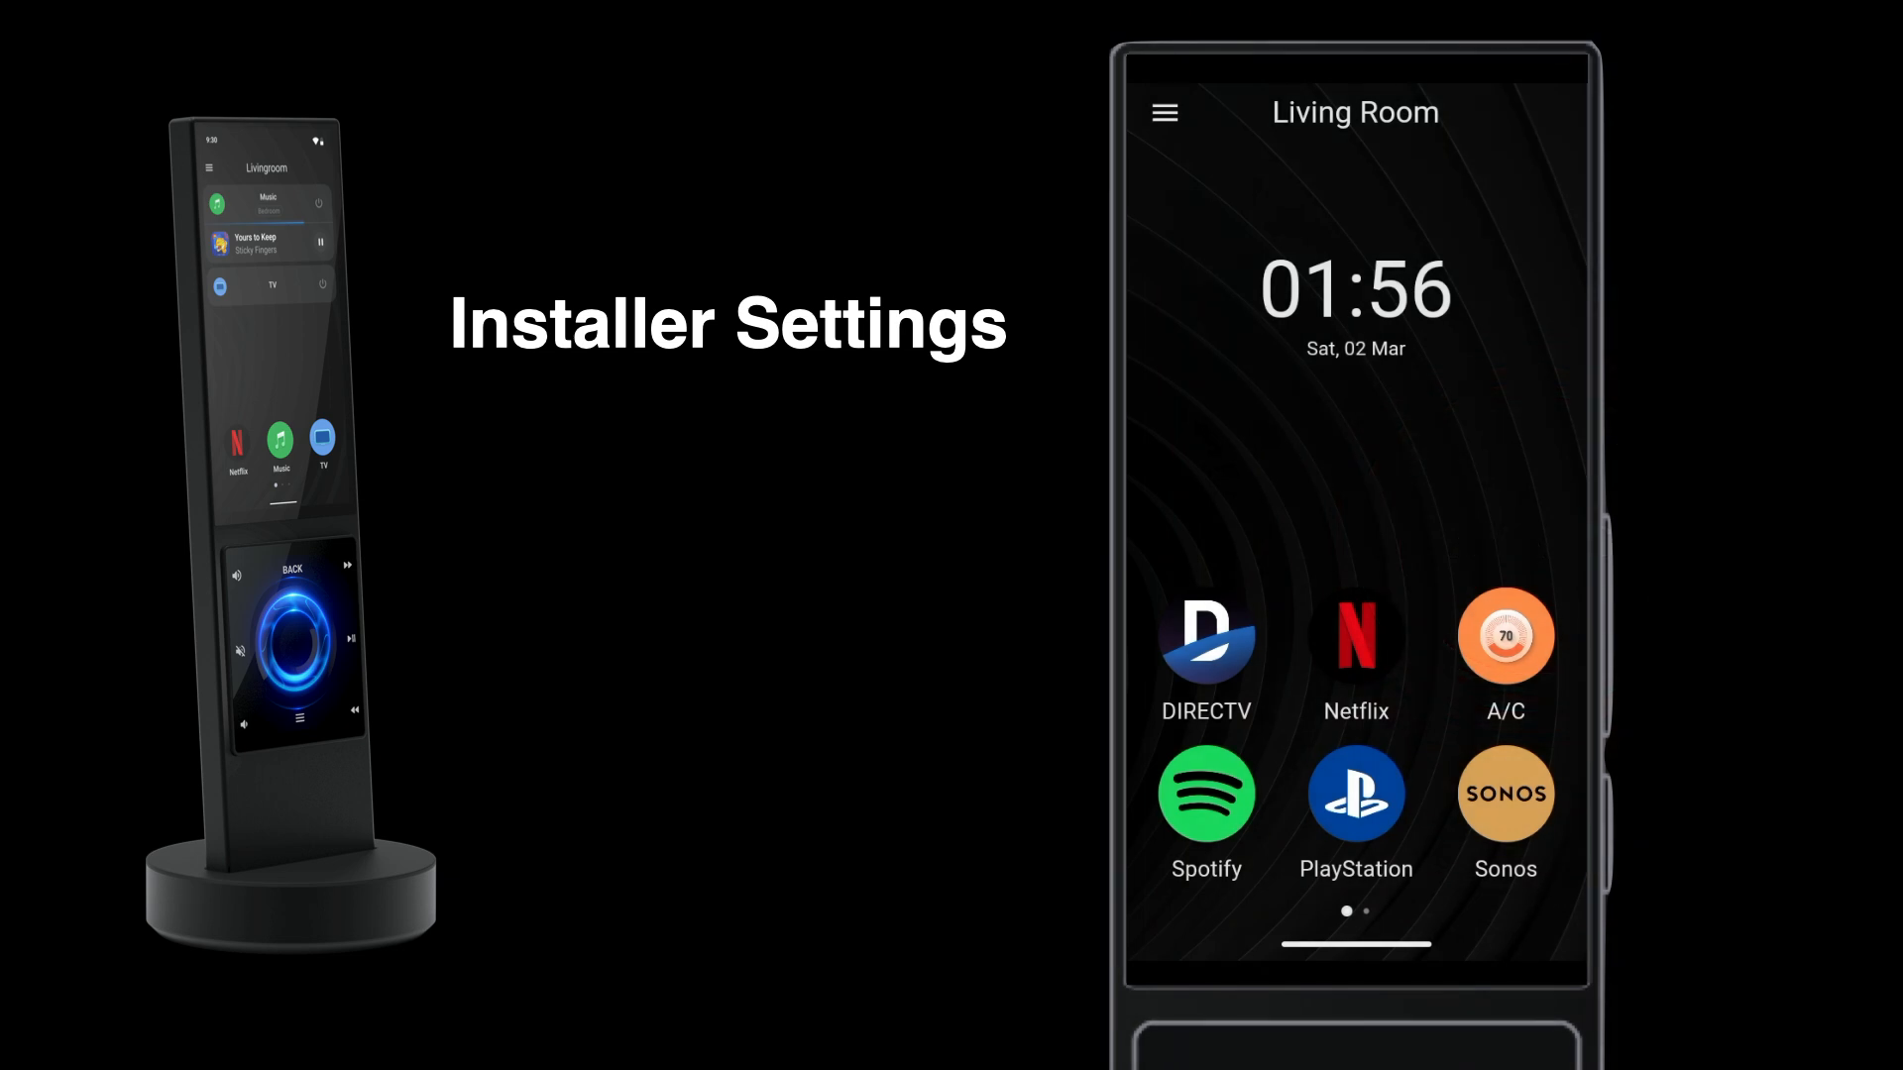
# - Go through the menu and Settings into Installer Settings to reach the Set a PIN screen
pyautogui.click(1162, 112)
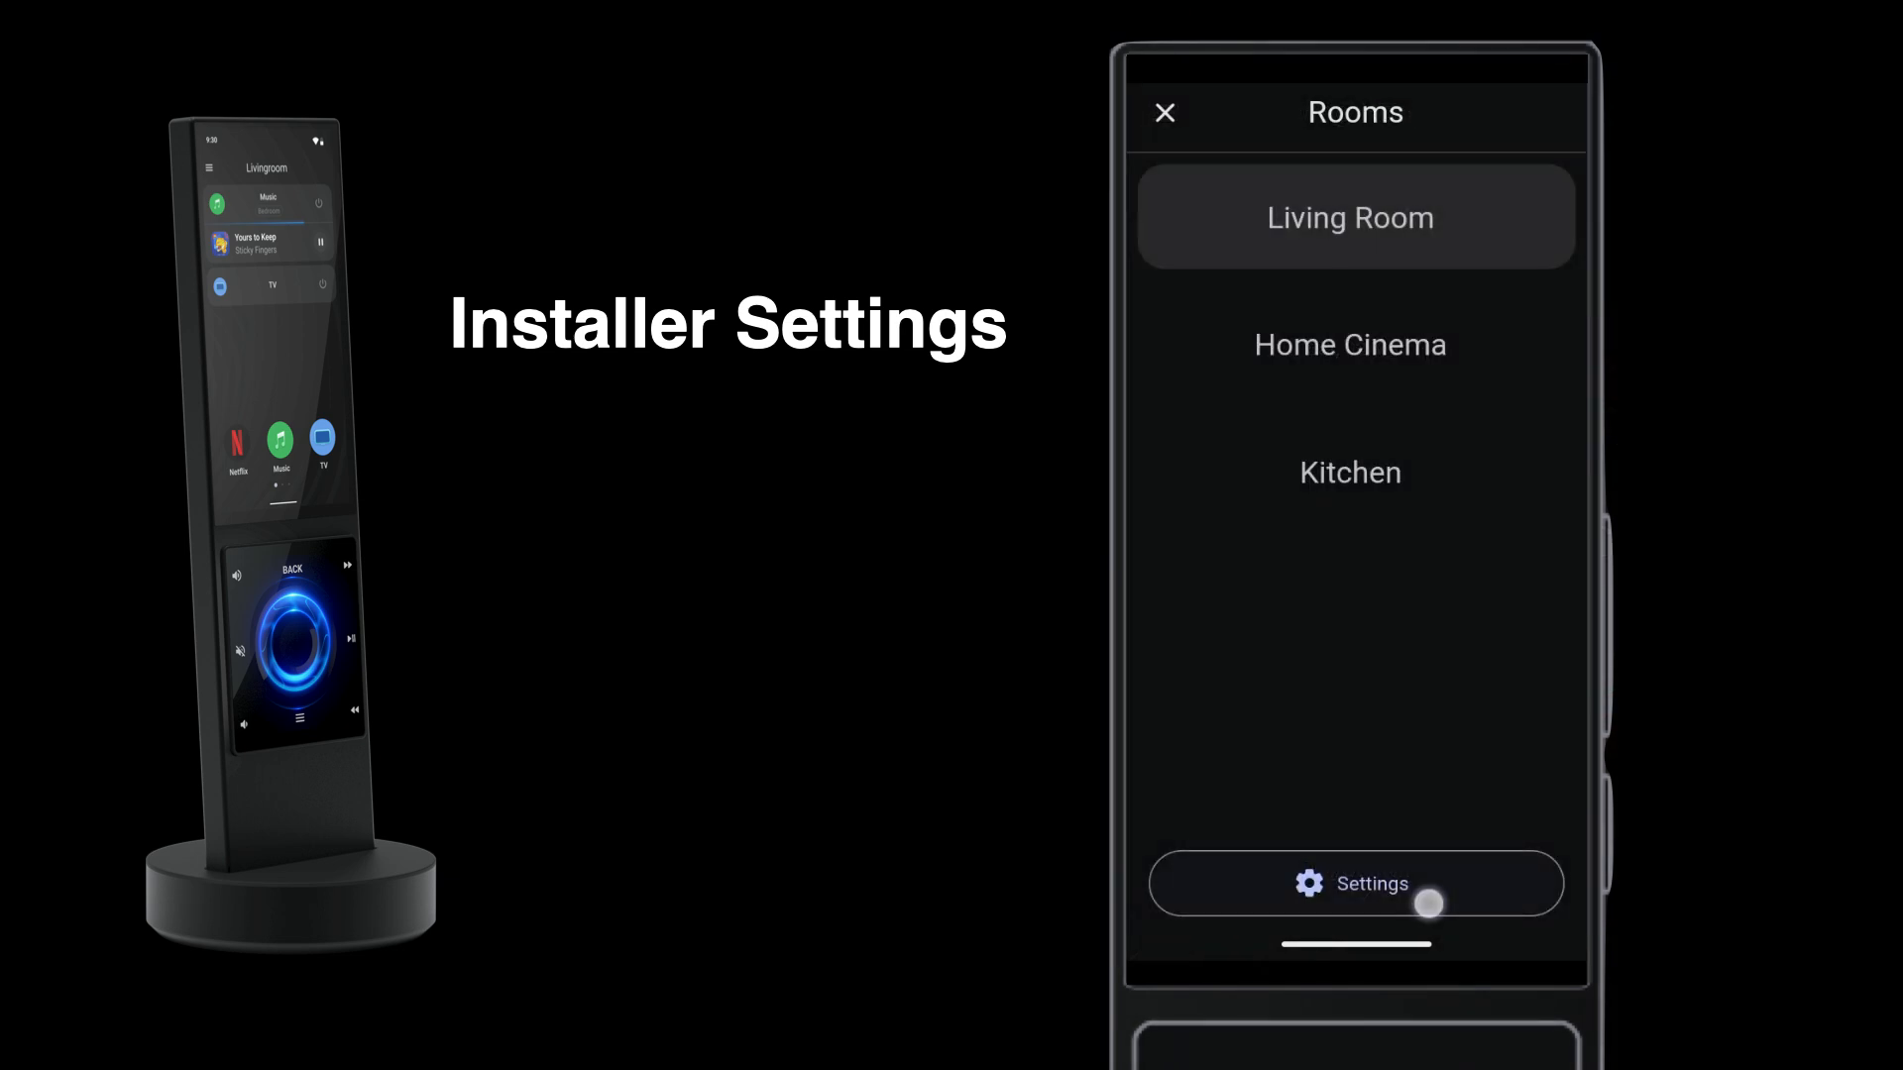
pyautogui.click(1354, 882)
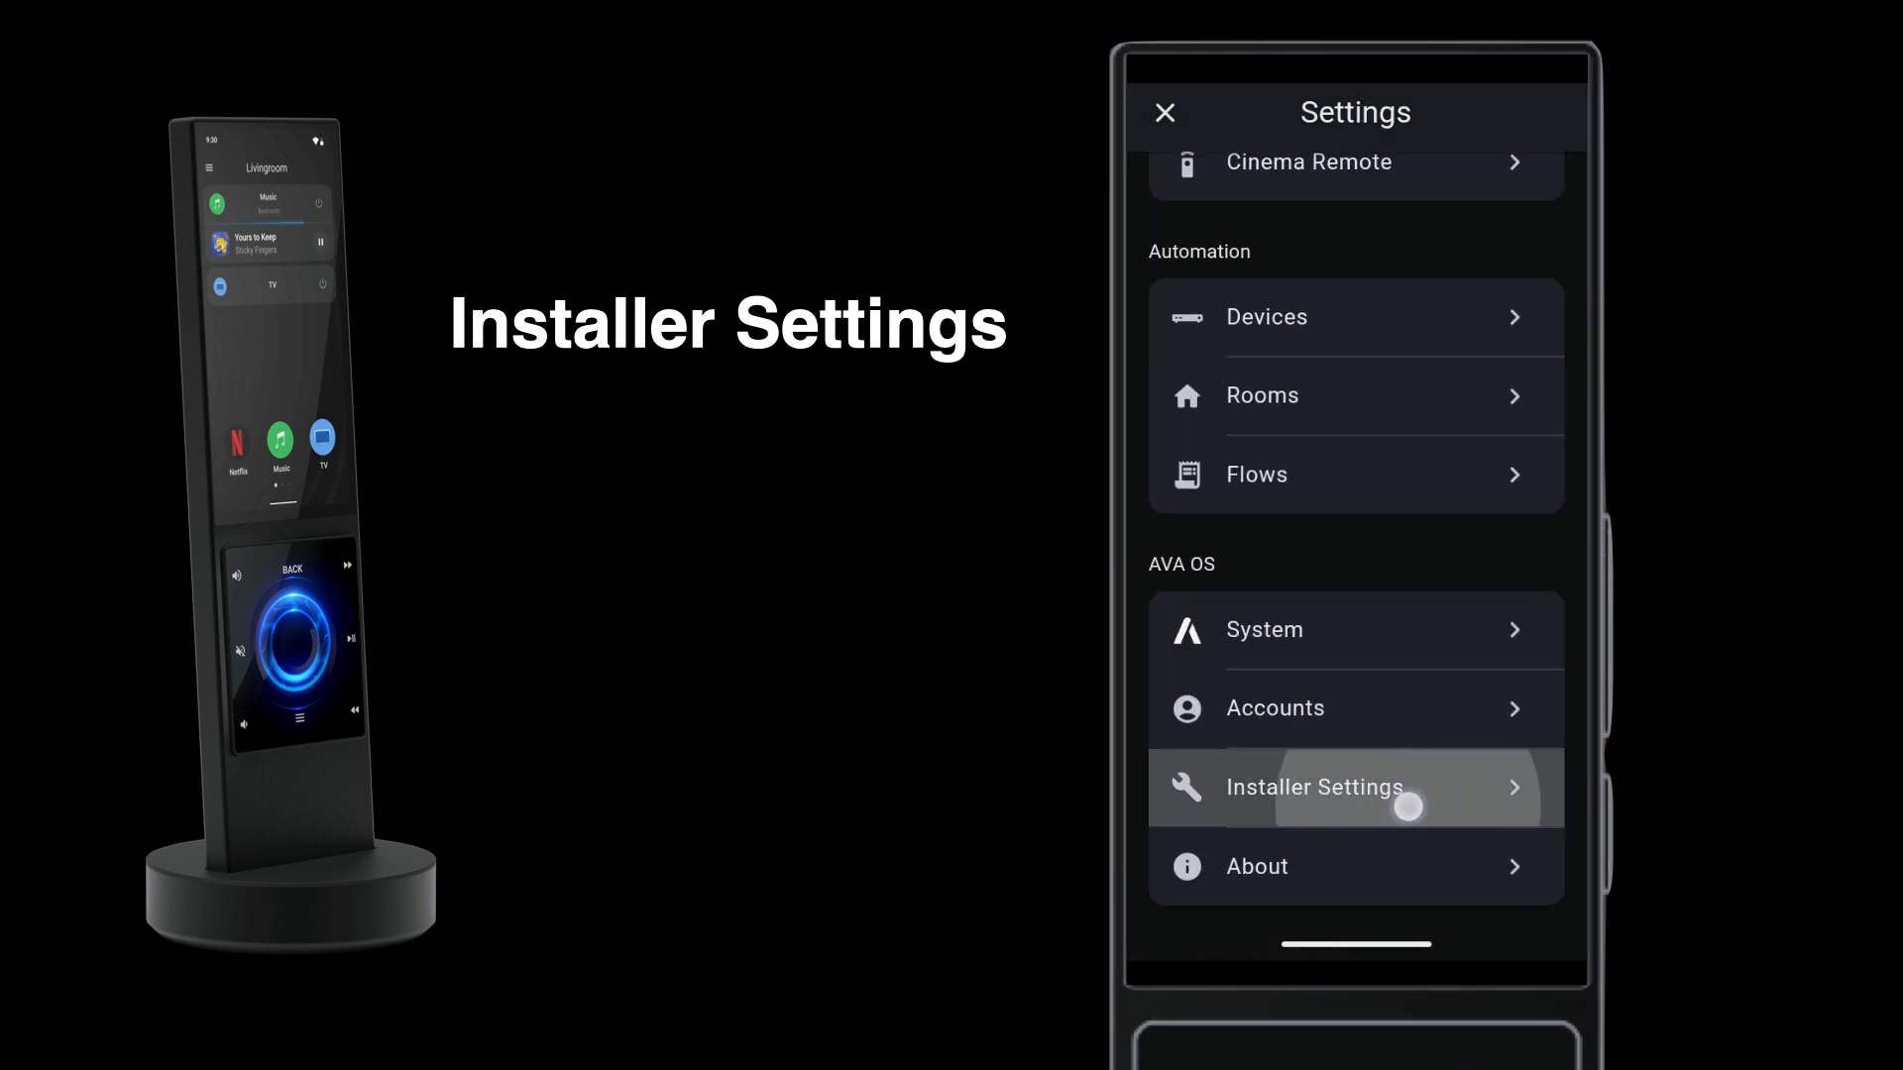
pyautogui.click(1314, 786)
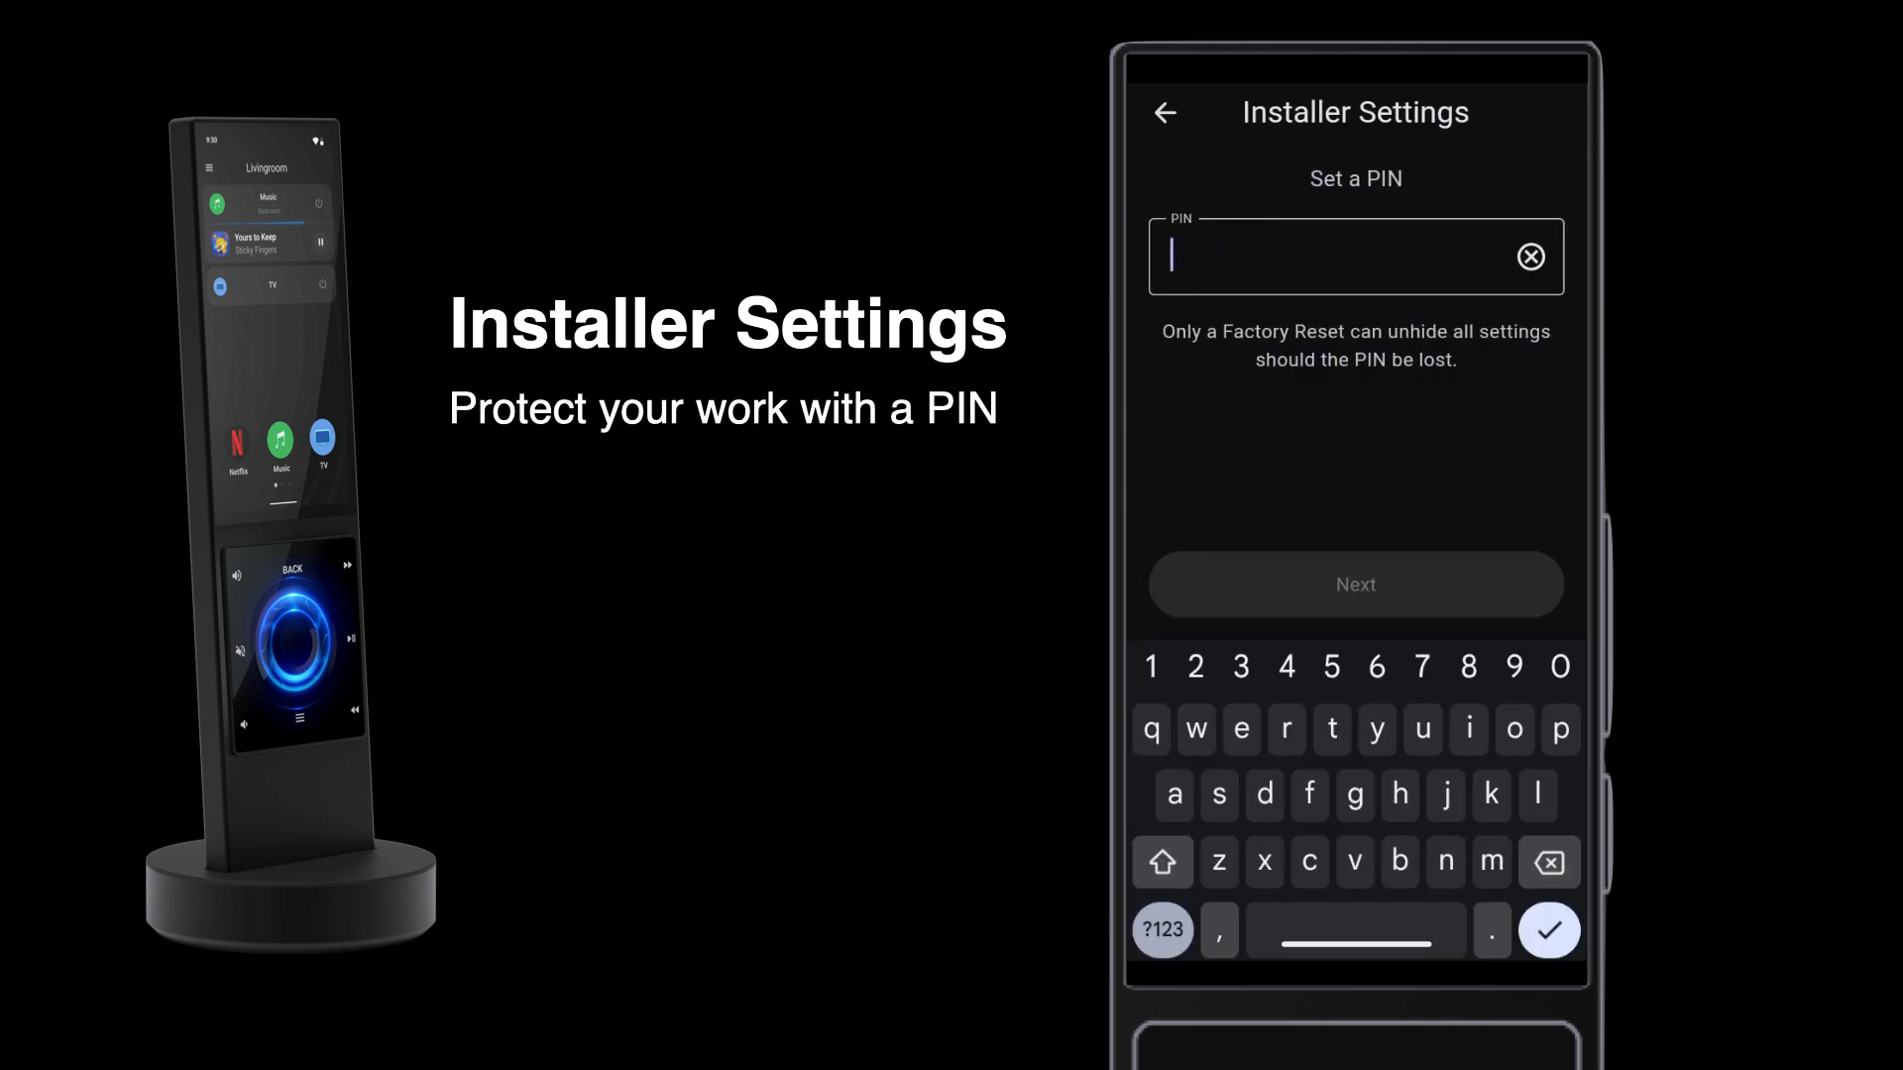